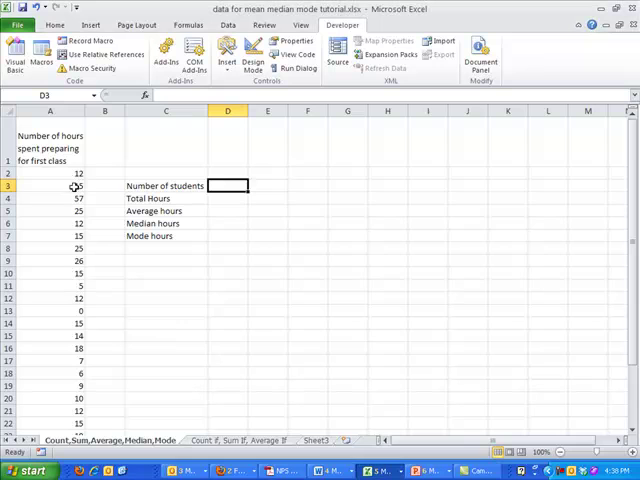
Point out result cells D3 to D6, then start a formula in the Number of students cell.
left_click(49, 172)
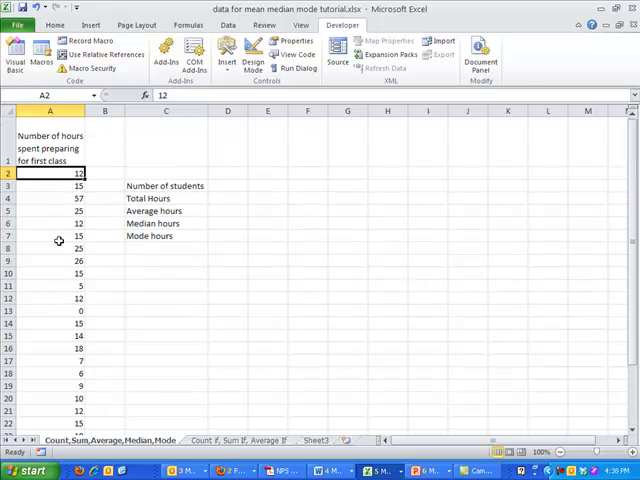
mouse_move(64, 243)
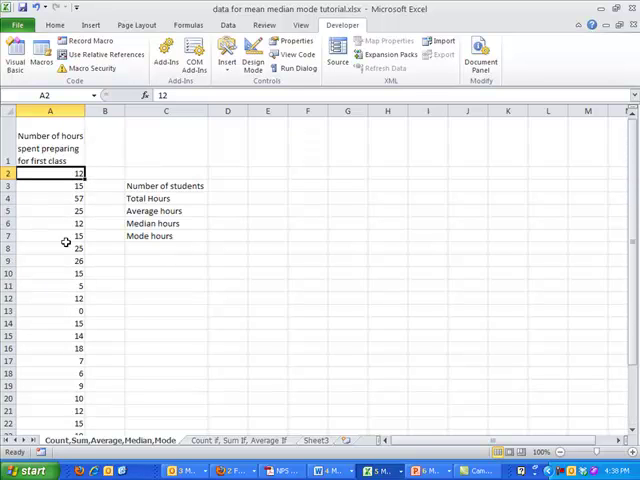
left_click(227, 185)
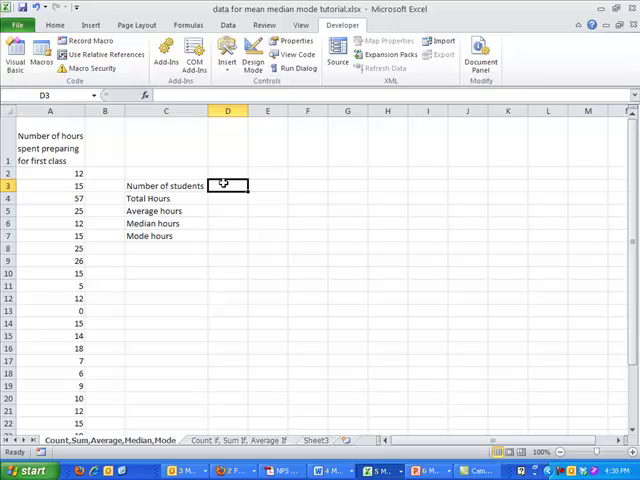
left_click(227, 198)
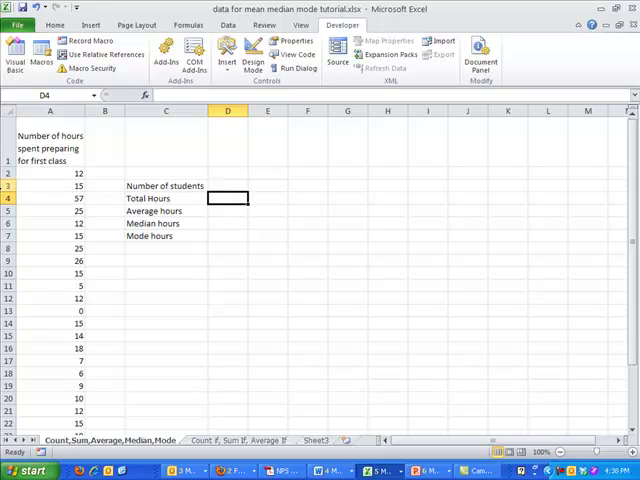
left_click(227, 211)
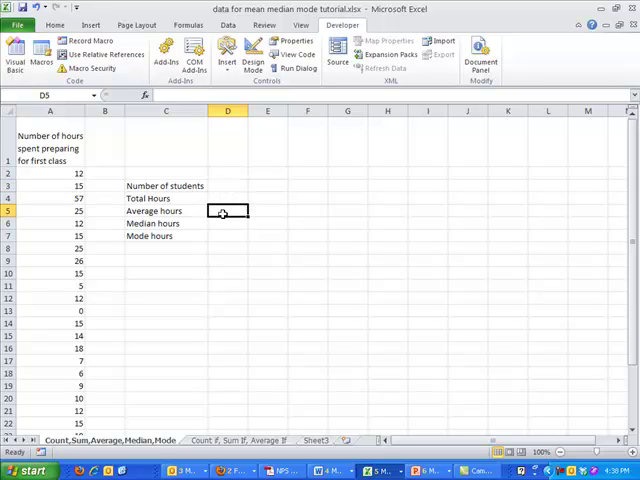
left_click(227, 223)
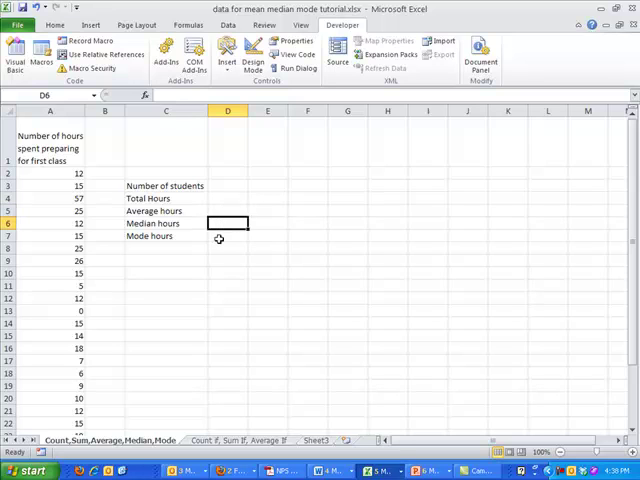
left_click(227, 185)
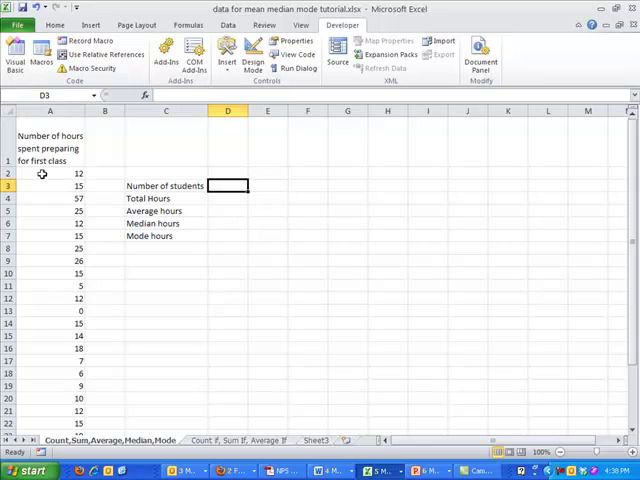
left_click(55, 173)
type("=")
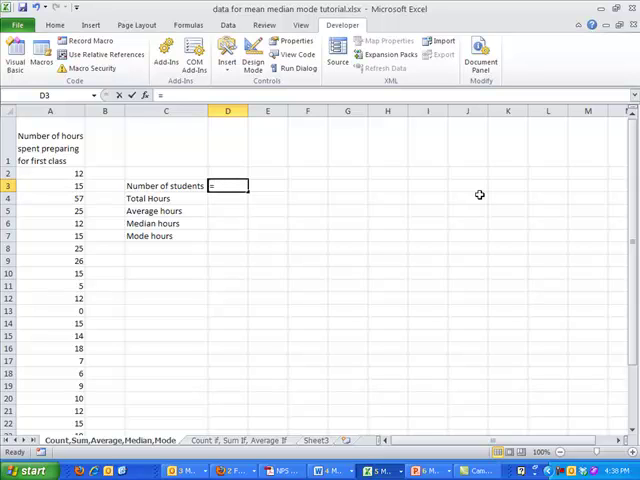
Enter =COUNT(A2:A31) so Number of students shows 30.
type("c")
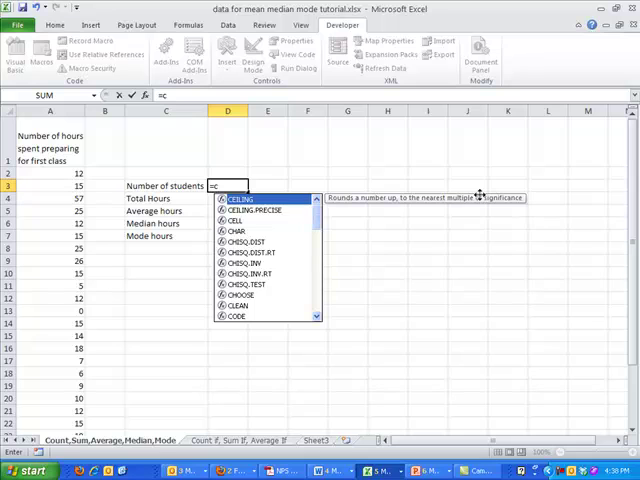
type("ount")
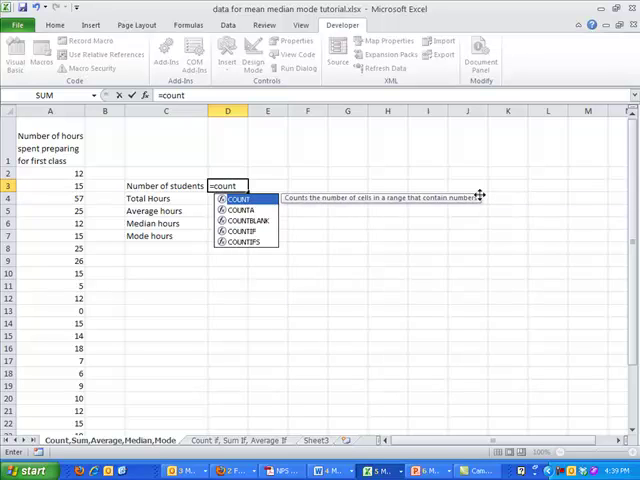
mouse_move(347, 121)
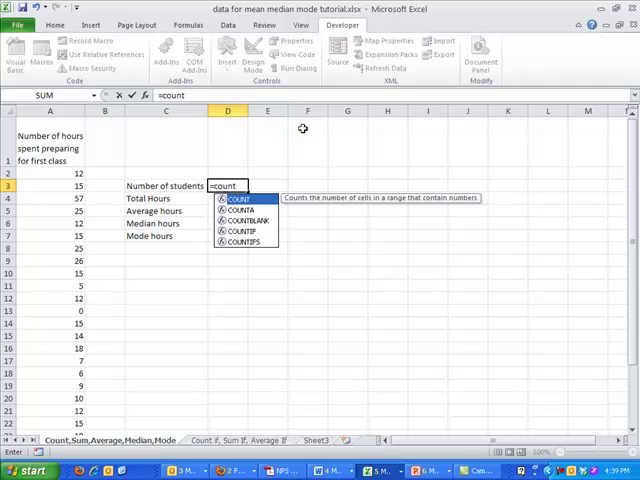
mouse_move(232, 210)
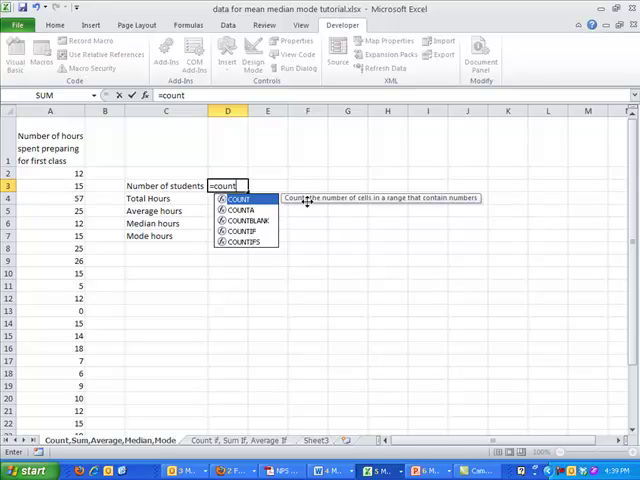
mouse_move(480, 198)
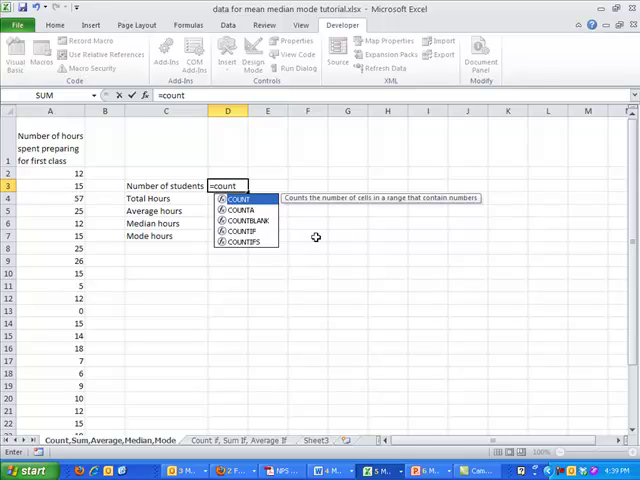
type("(")
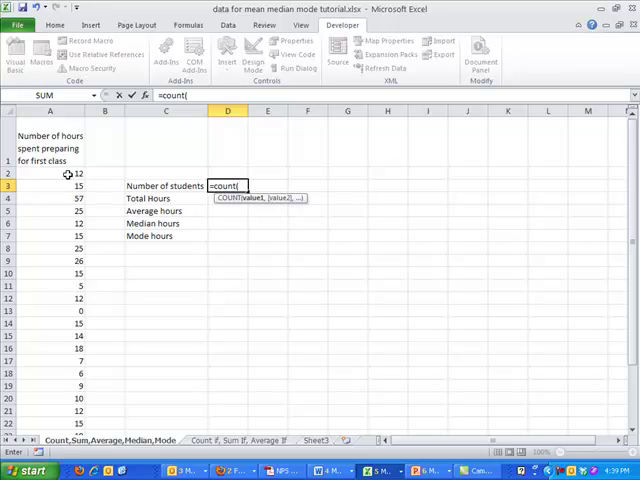
left_click(65, 172)
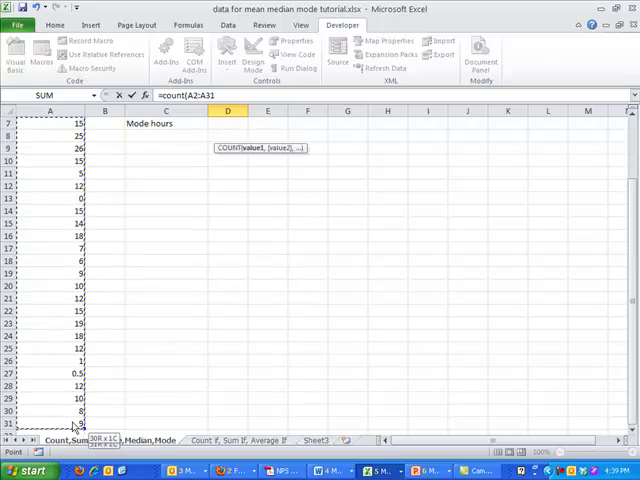
scroll("down", 3)
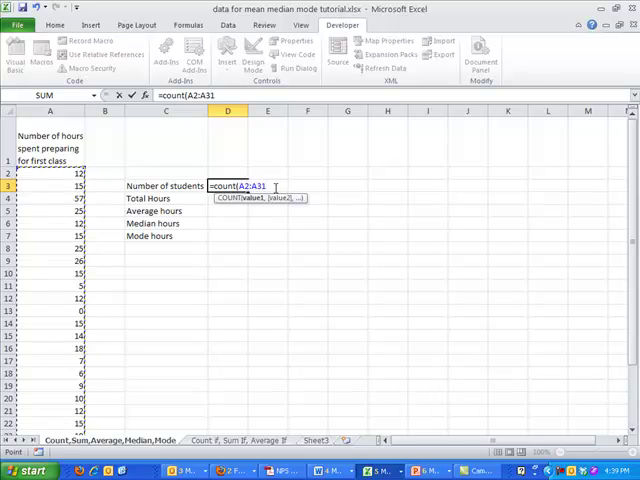
scroll("down", 3)
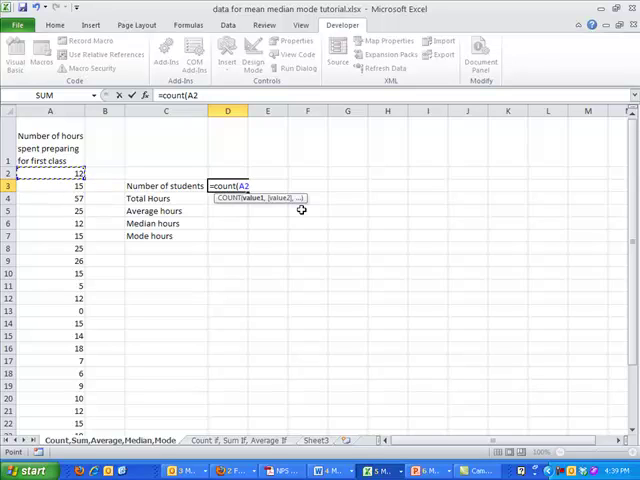
left_click_drag(22, 172, 22, 197)
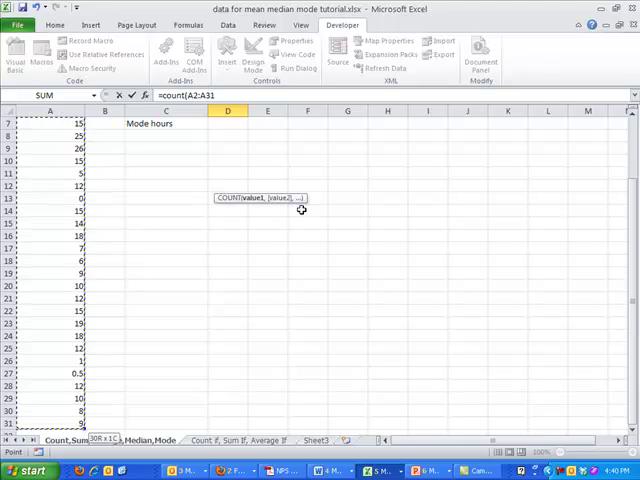
scroll("down", 3)
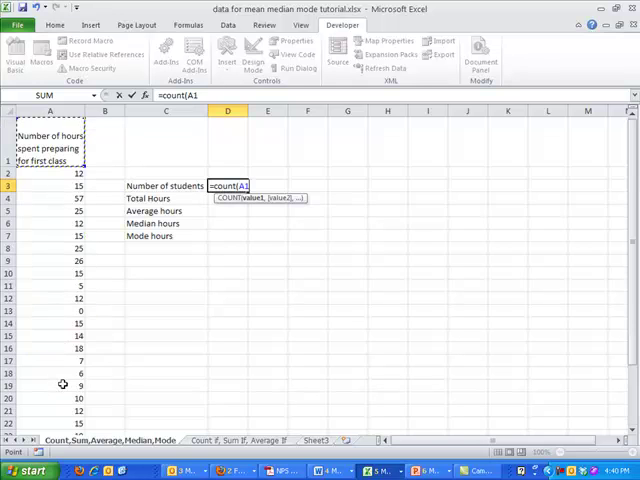
left_click(49, 172)
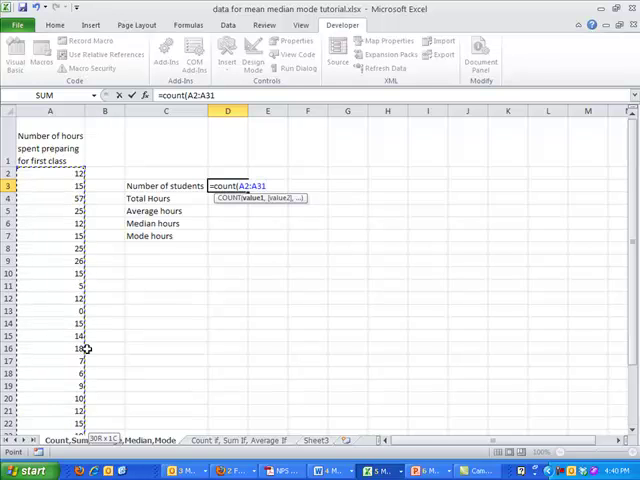
key("Enter")
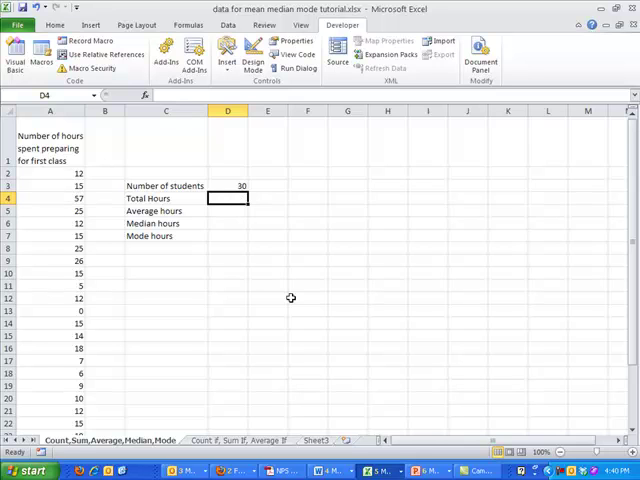
Enter =SUM(A2:A31) in D4 so Total Hours shows 414.5.
type("=A3")
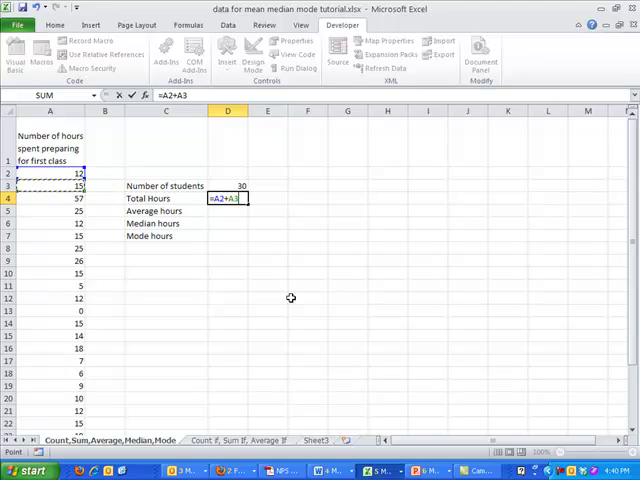
type("+A4+")
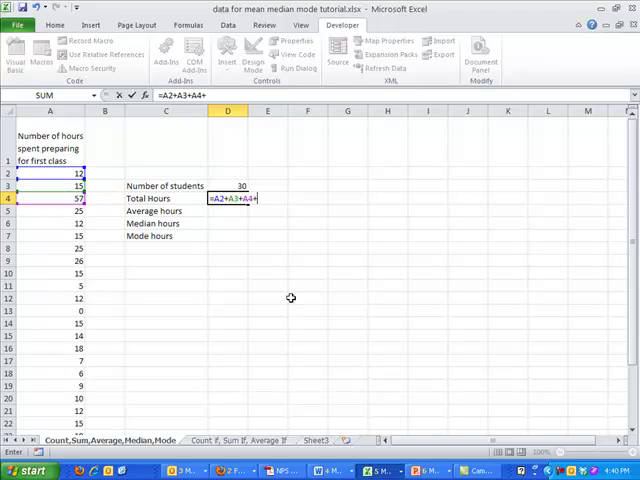
type("A")
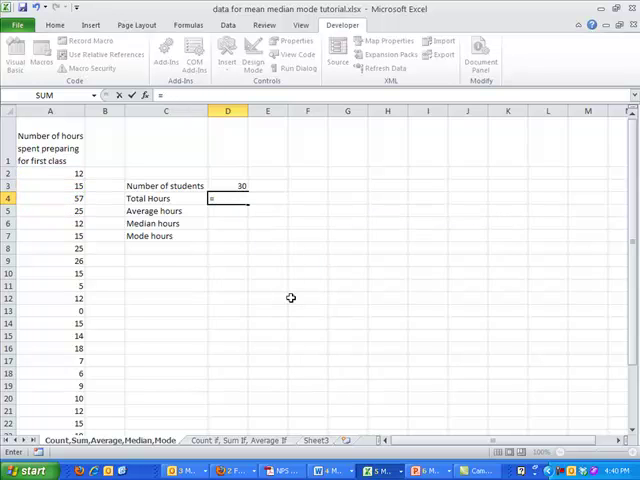
type("=sum")
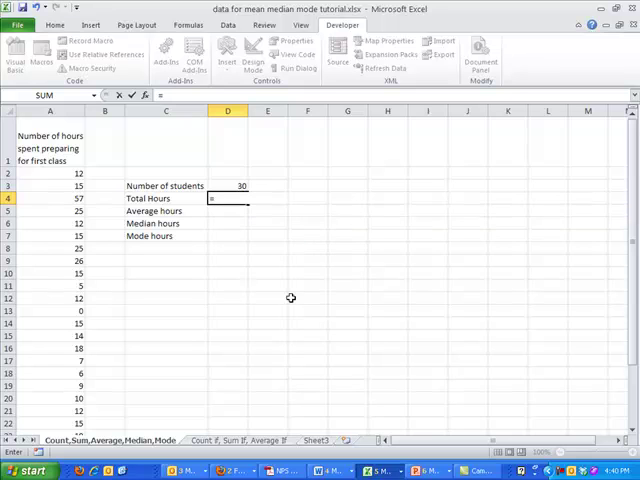
type("=sumn")
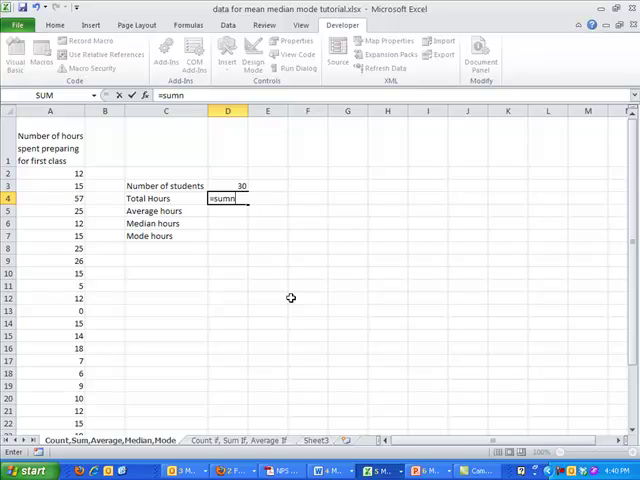
key("BackSpace")
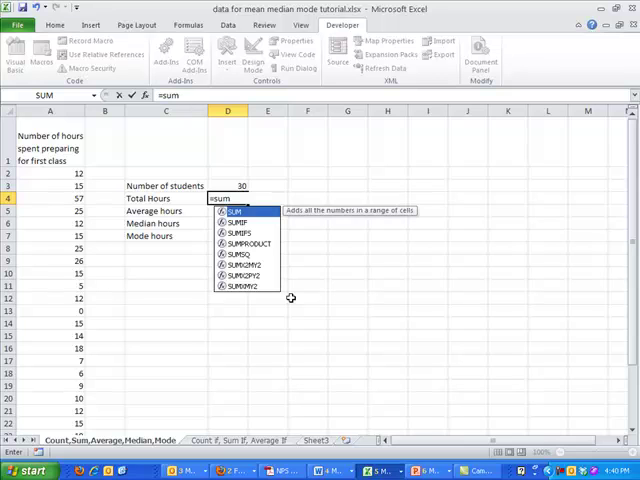
left_click(48, 198)
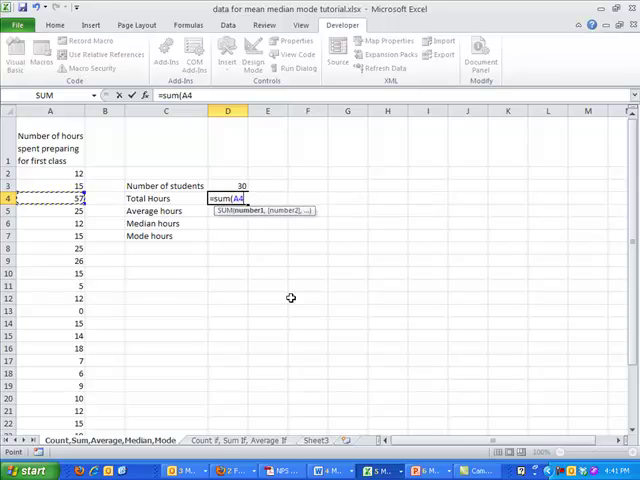
left_click(48, 173)
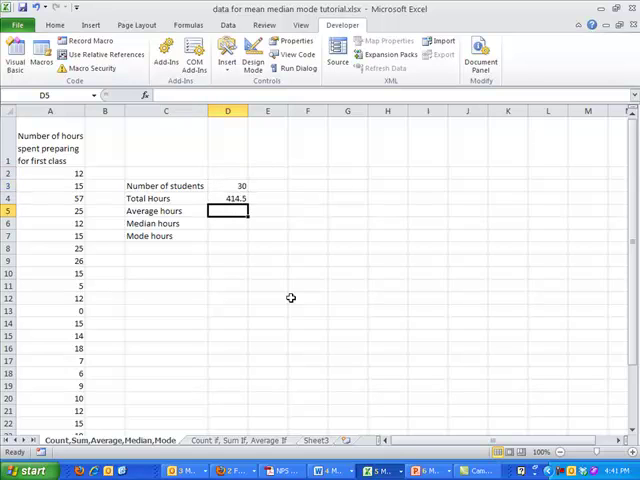
Compute Average hours in D5 as =D4/D3, giving 13.81667.
type("=")
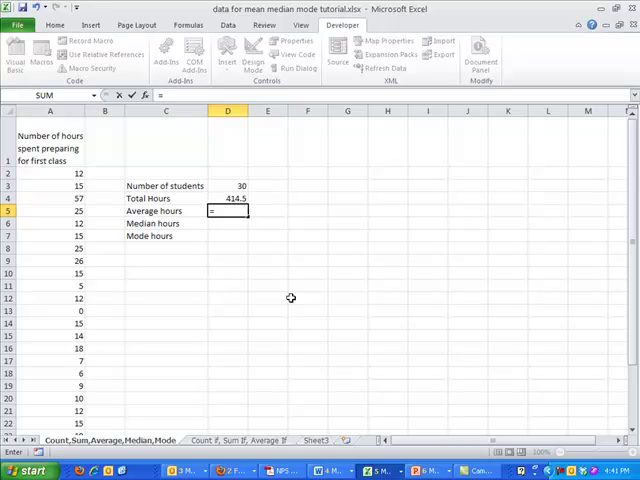
left_click(228, 185)
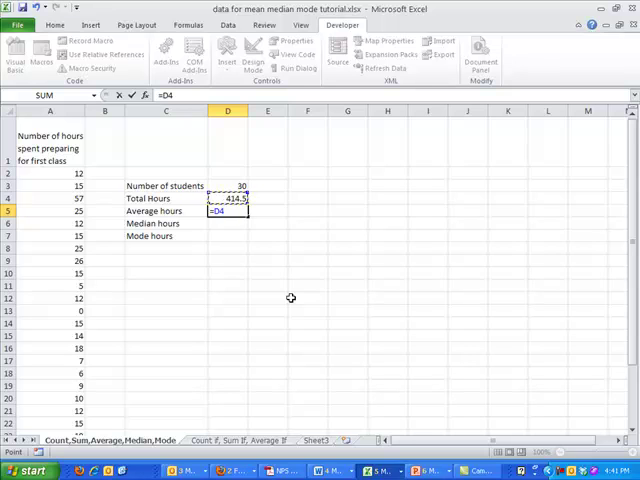
left_click(240, 186)
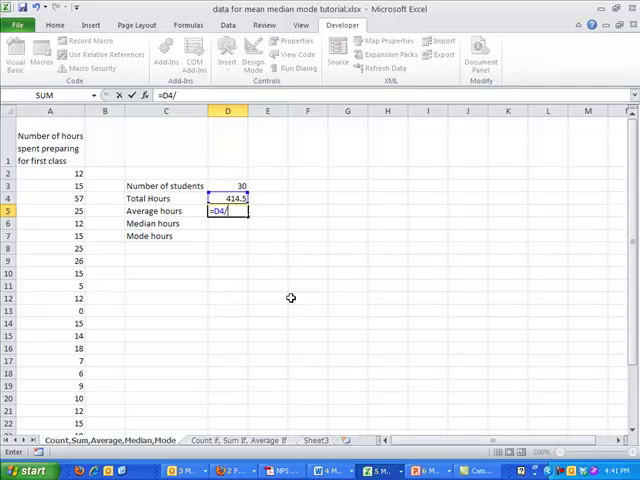
key("Enter")
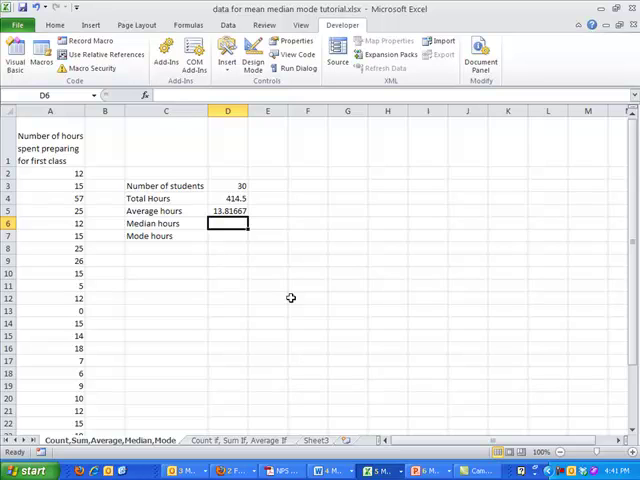
left_click(267, 211)
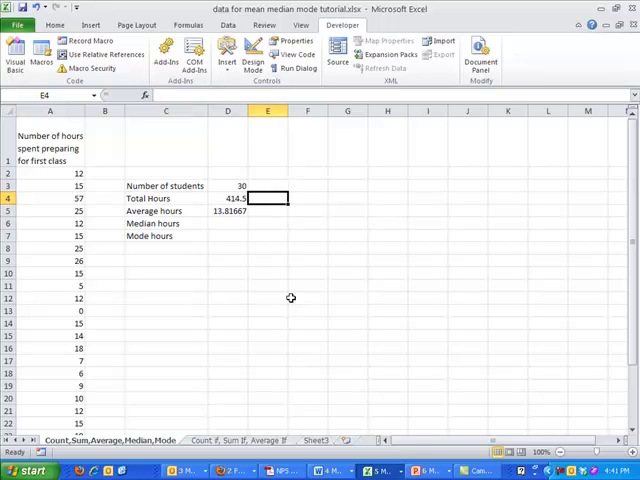
Discard the partial formula and relabel C5 as 'Mean Hours'.
type("=avera")
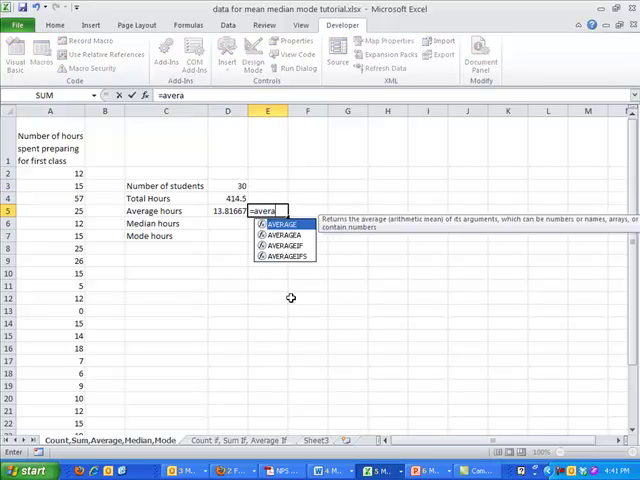
key("Backspace")
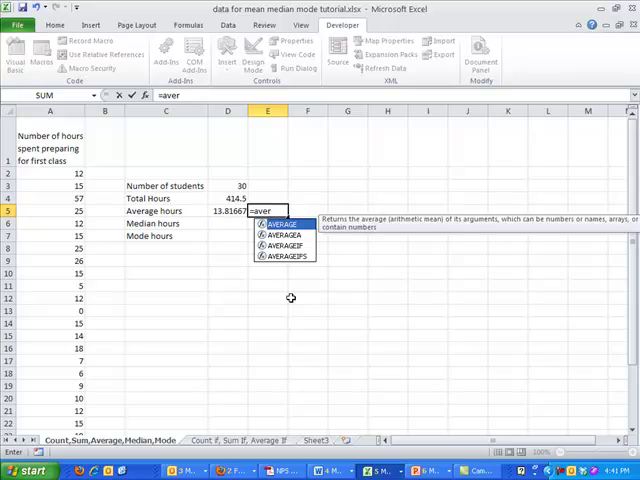
key("Escape")
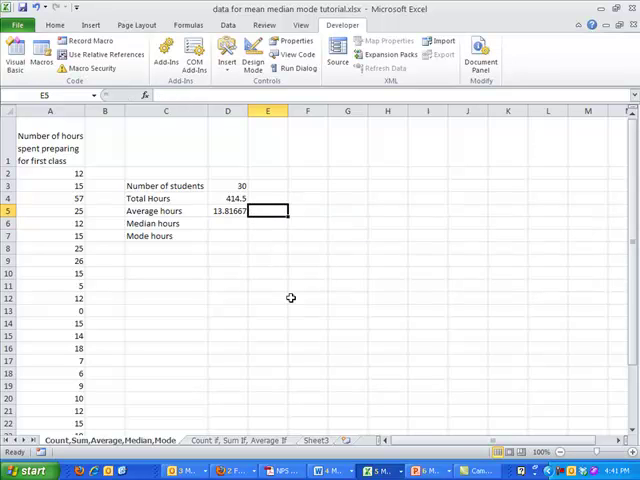
type("Mean H")
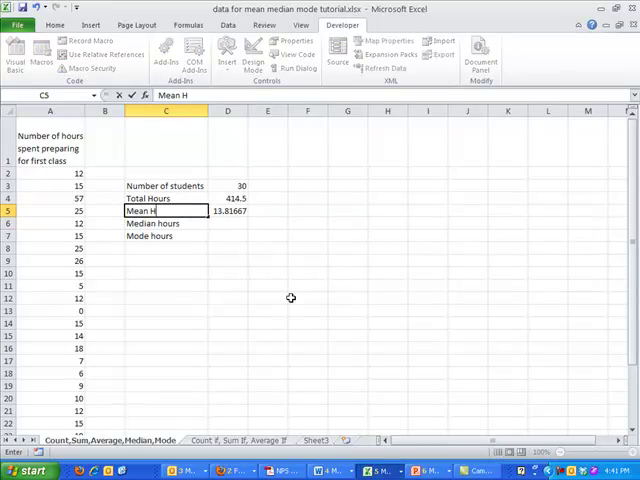
type("oursa")
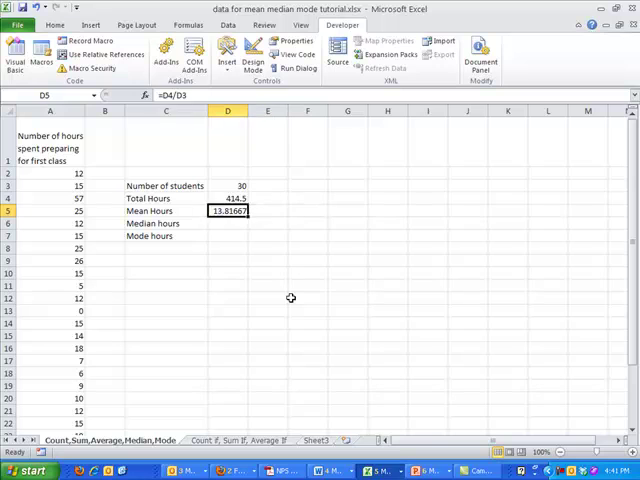
Enter =AVERAGE(A2:A31) in E5, matching the 13.81667 mean.
left_click(267, 211)
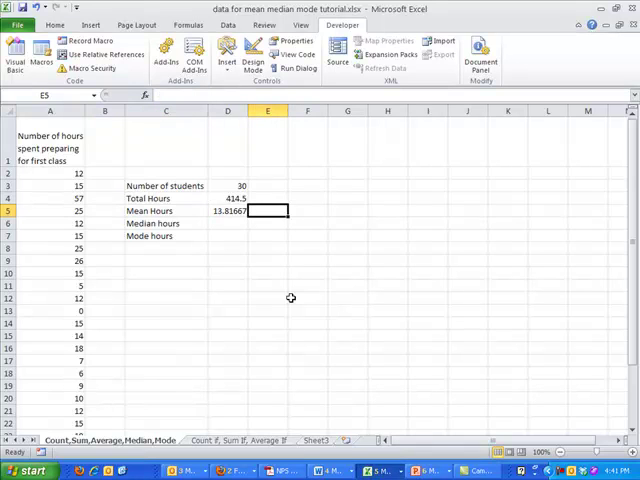
type("=")
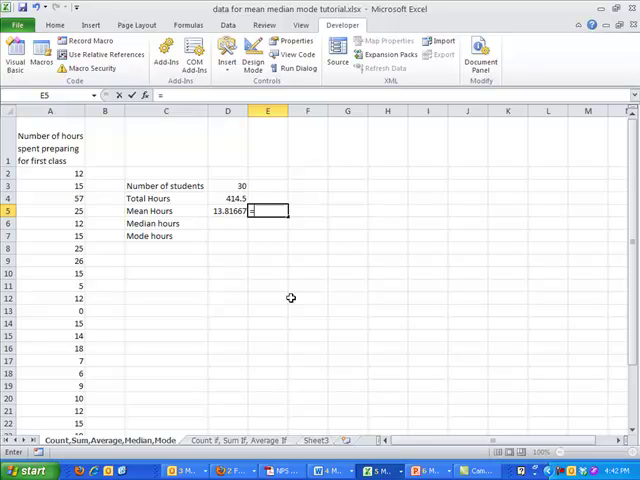
type("=mean")
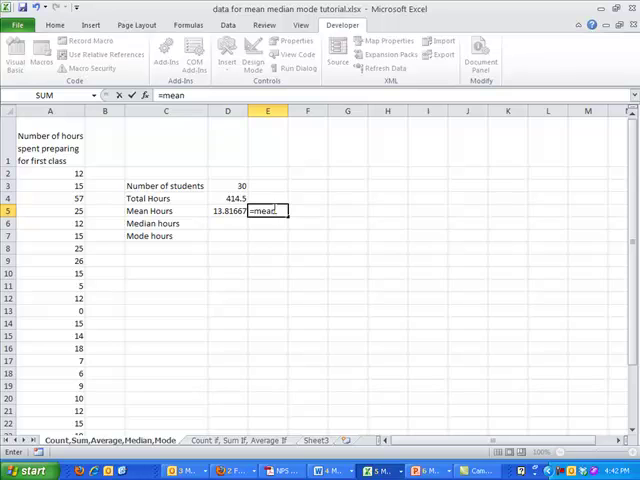
mouse_move(391, 214)
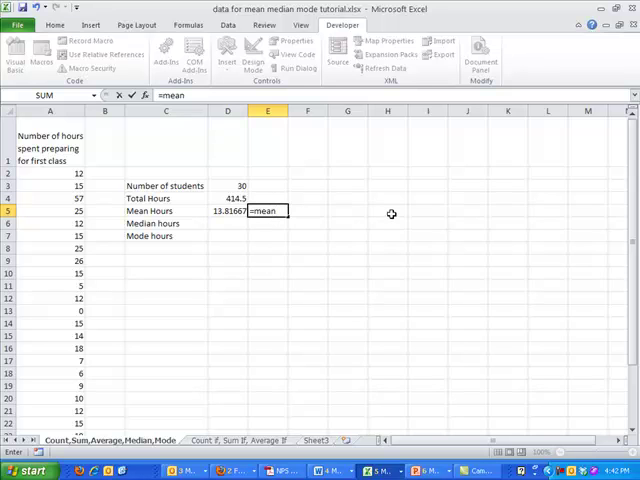
type("(asdjsa")
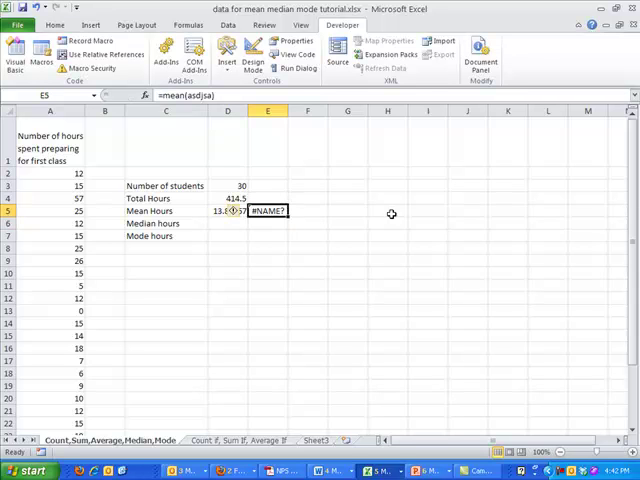
mouse_move(170, 95)
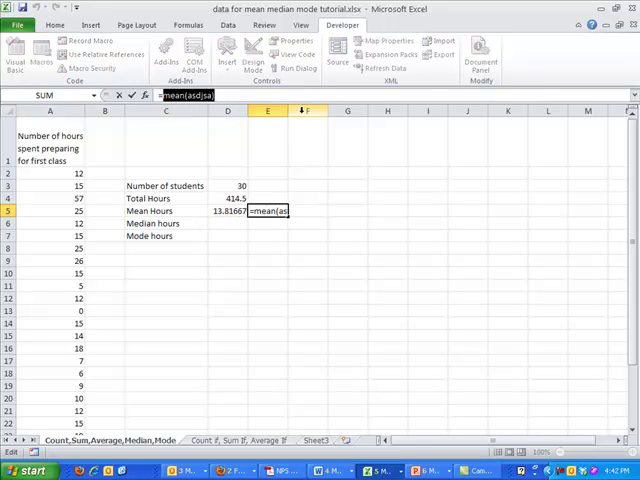
type("=average(")
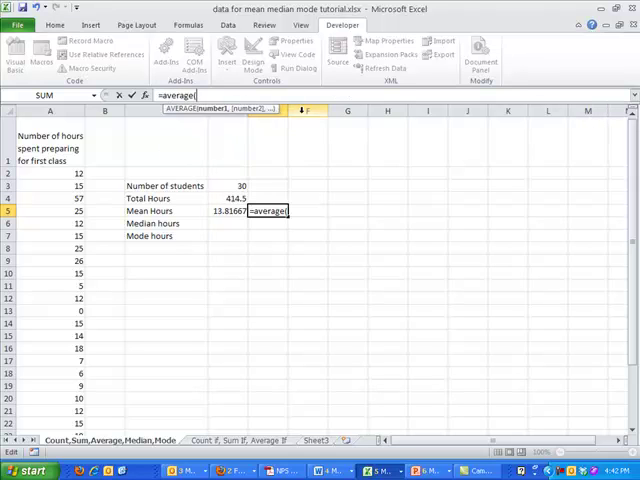
left_click(49, 173)
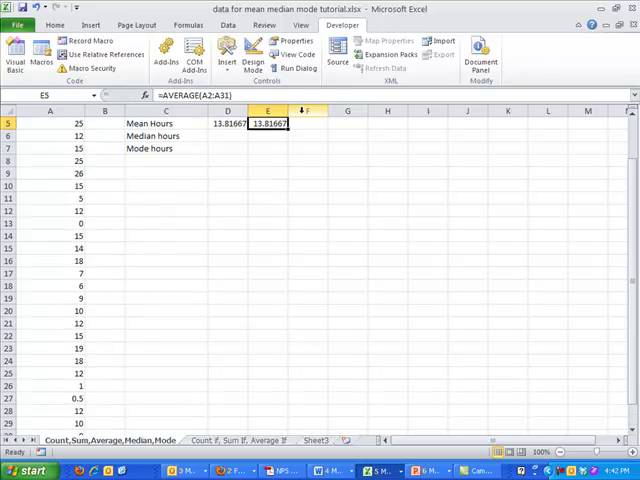
scroll("up", 3)
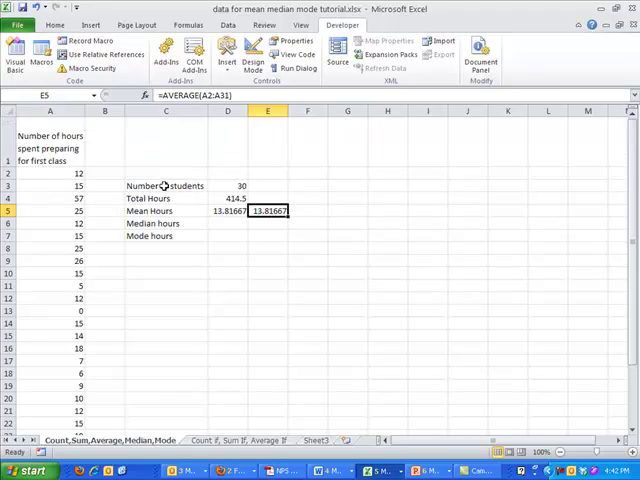
mouse_move(165, 197)
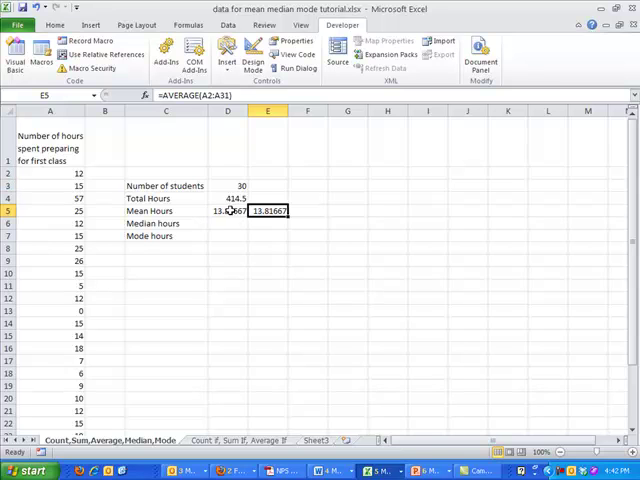
left_click(228, 223)
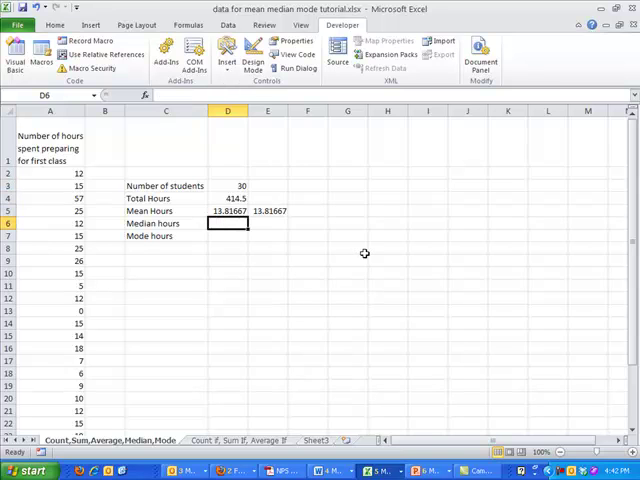
Enter =MEDIAN(A2:A31) in D6 and =MODE(A2:A31) in D7, both giving 12.
type("=")
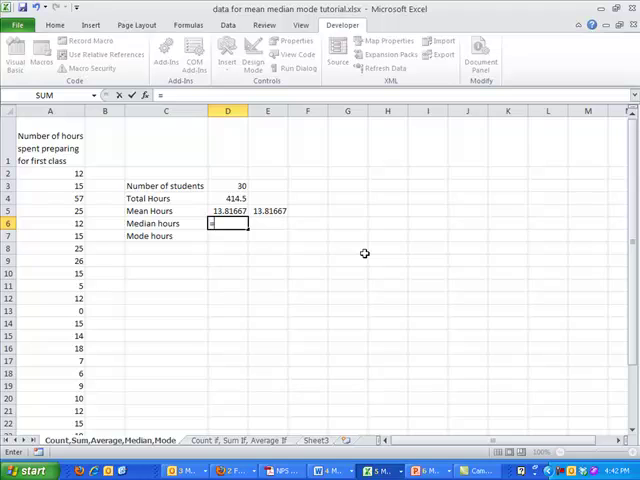
type("=median")
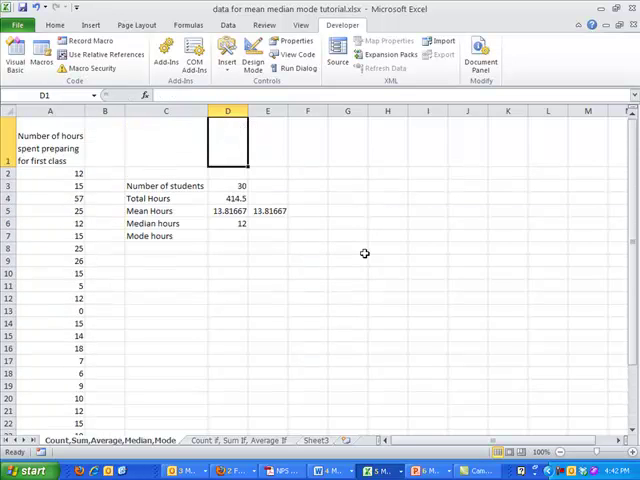
left_click(228, 223)
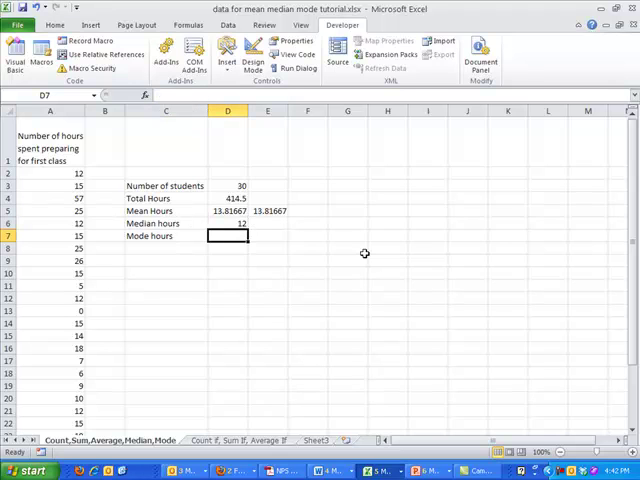
type("=mode(C7")
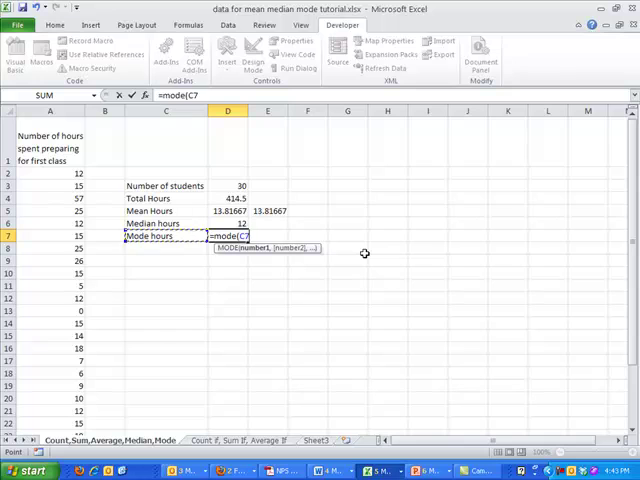
left_click(49, 172)
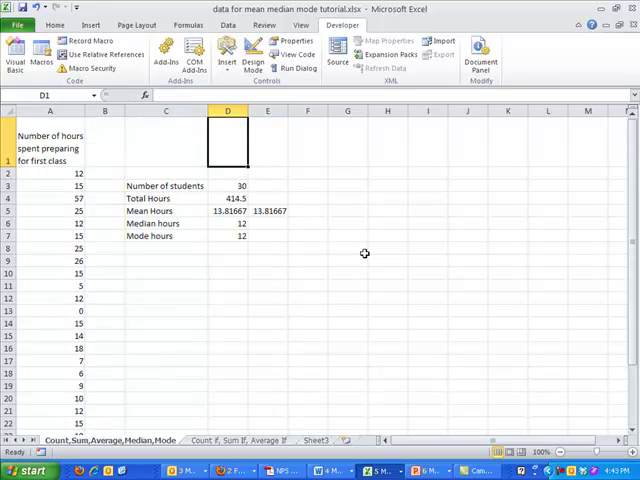
left_click(227, 236)
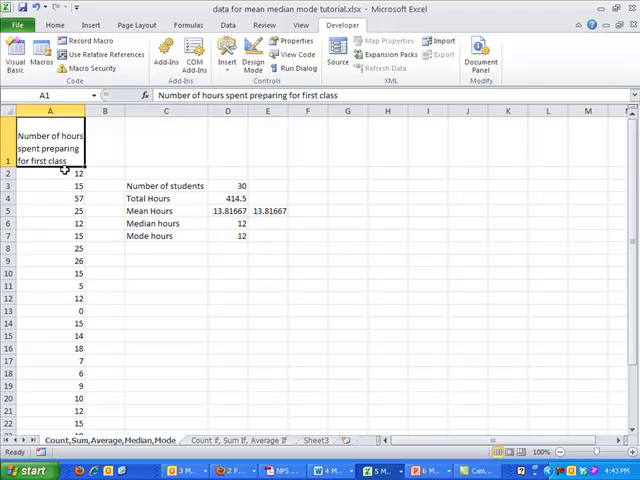
mouse_move(66, 176)
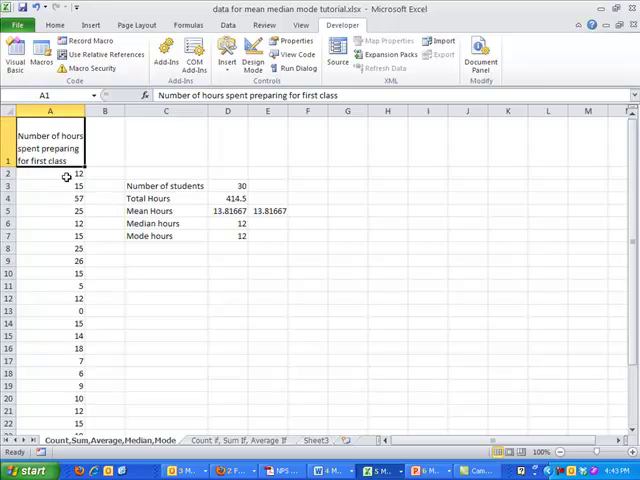
mouse_move(200, 211)
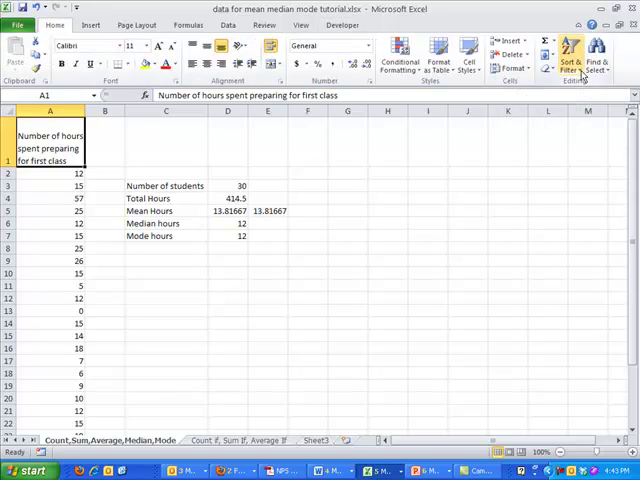
left_click(577, 55)
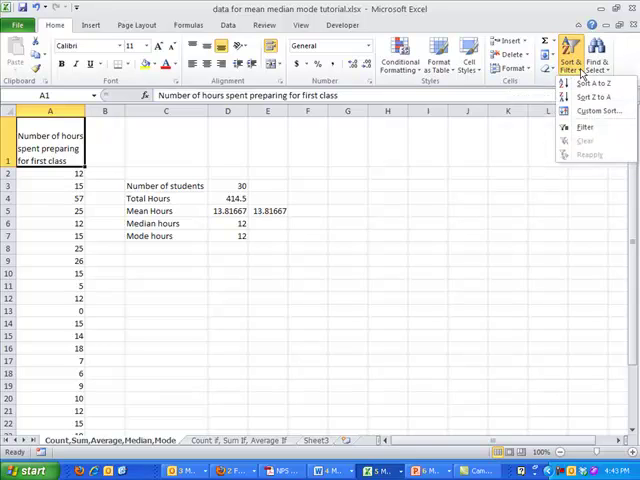
mouse_move(598, 83)
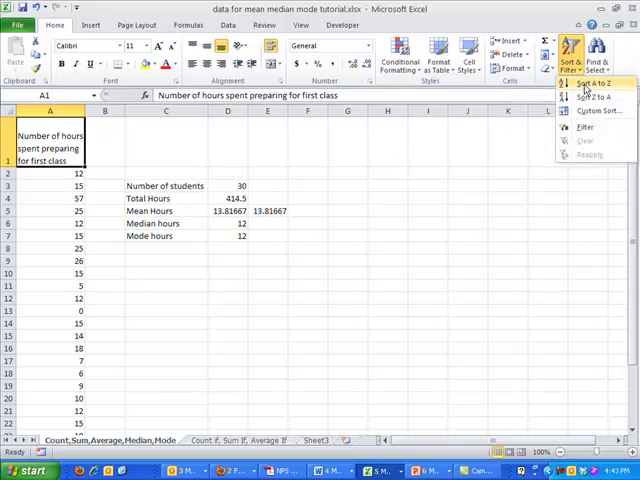
left_click(594, 87)
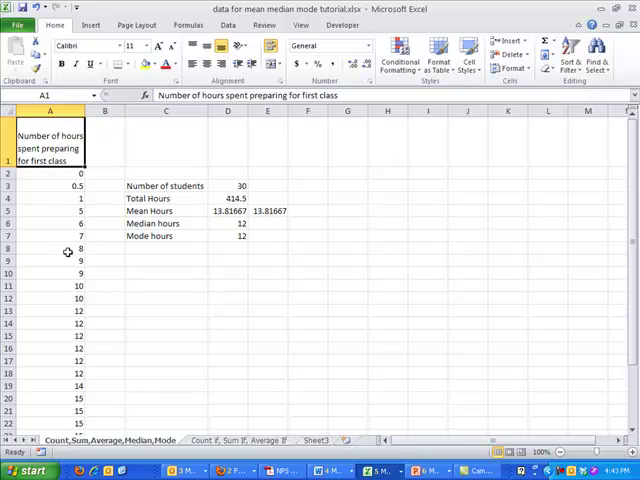
mouse_move(66, 173)
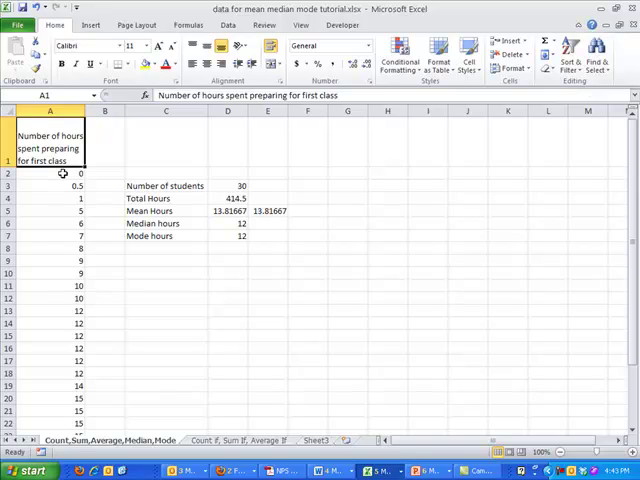
left_click(50, 173)
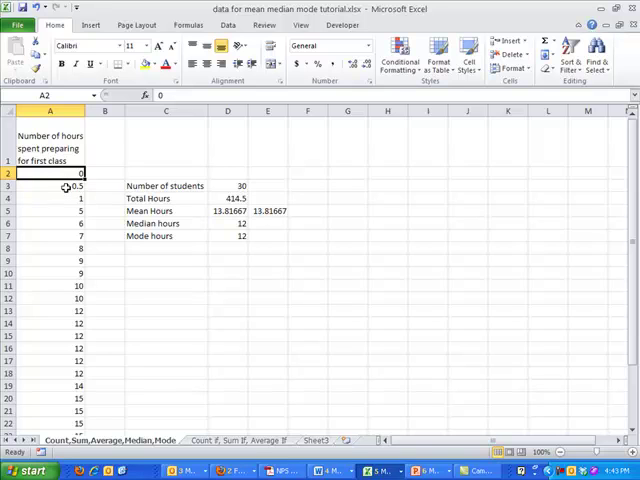
scroll("down", 3)
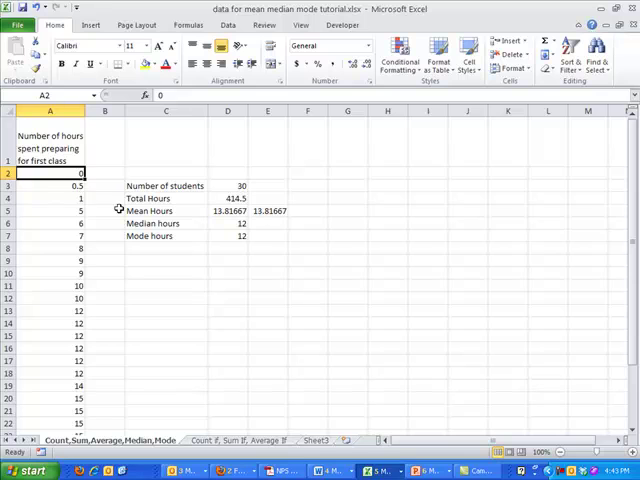
left_click(55, 273)
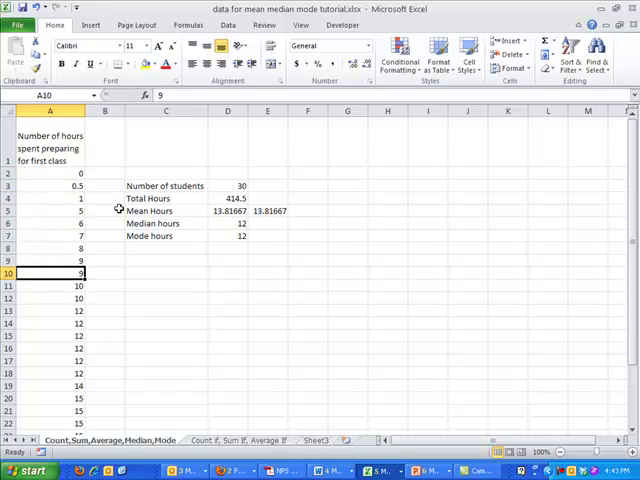
left_click(48, 335)
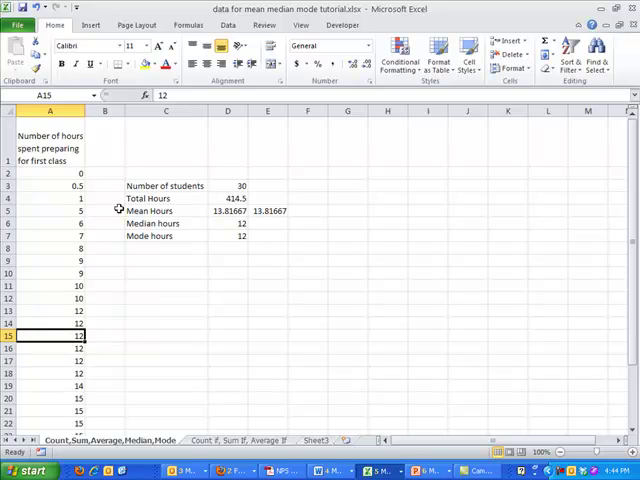
left_click_drag(165, 223, 228, 223)
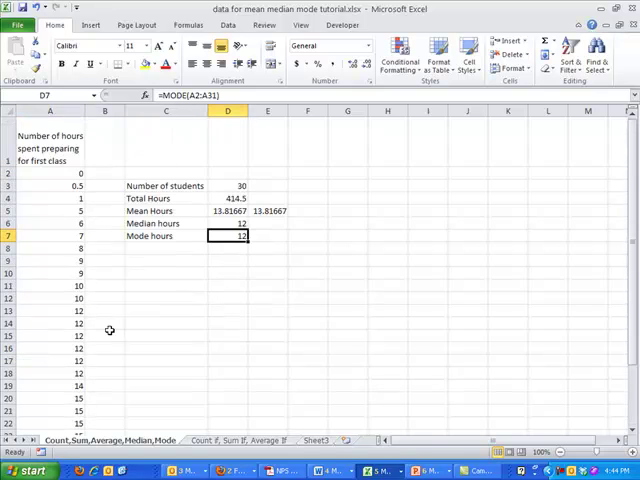
mouse_move(54, 173)
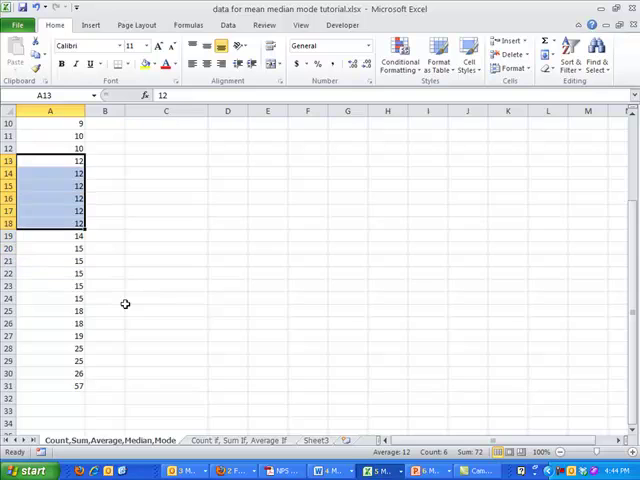
mouse_move(84, 262)
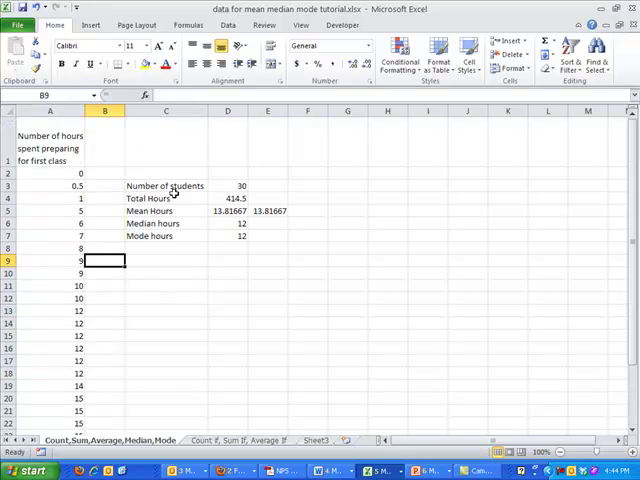
mouse_move(230, 196)
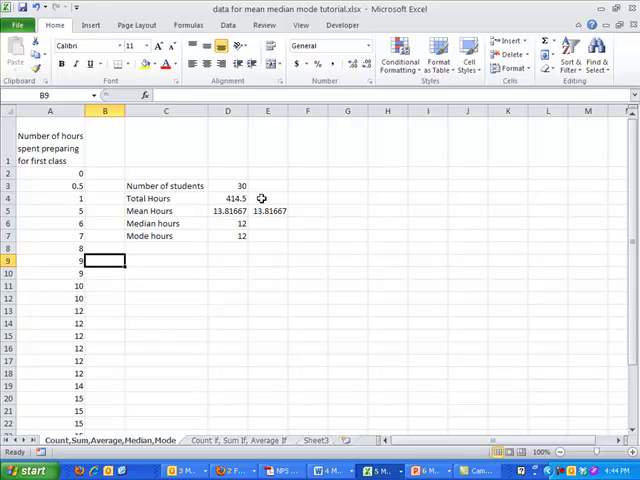
mouse_move(269, 193)
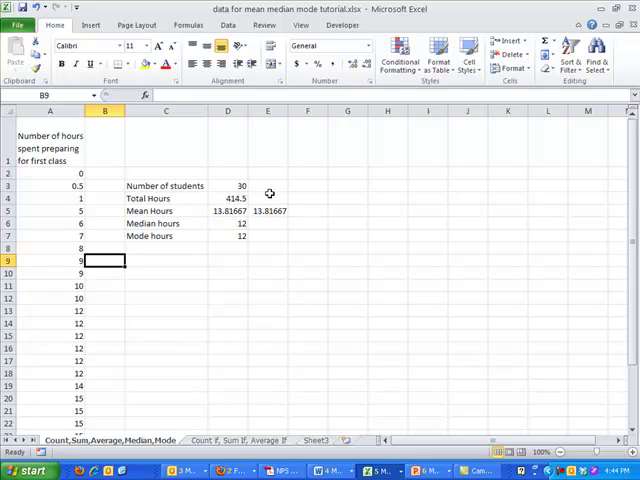
mouse_move(257, 199)
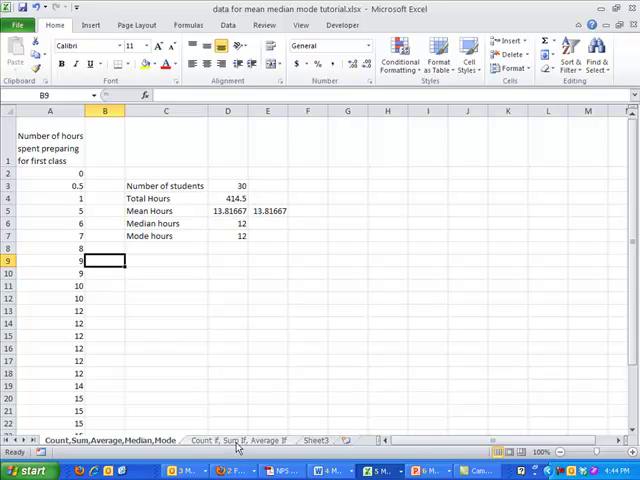
Open the 'Count if, Sum If, Average If' sheet and review its Branch data and Navy/Other cells.
left_click(237, 440)
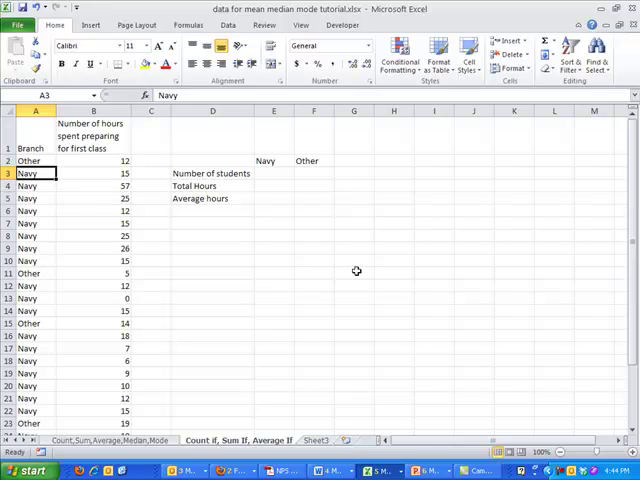
left_click(273, 173)
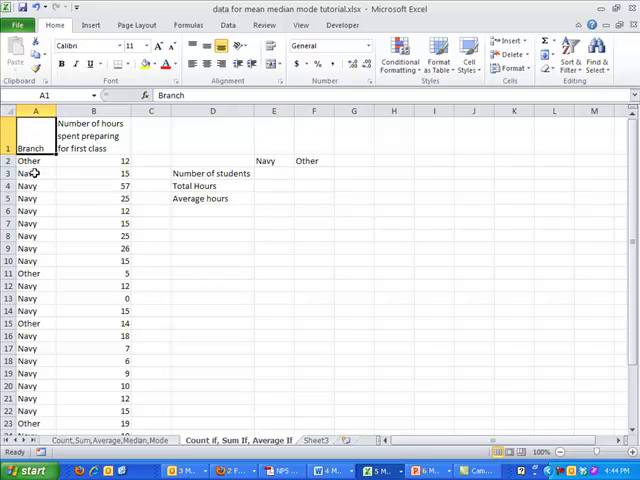
left_click(37, 173)
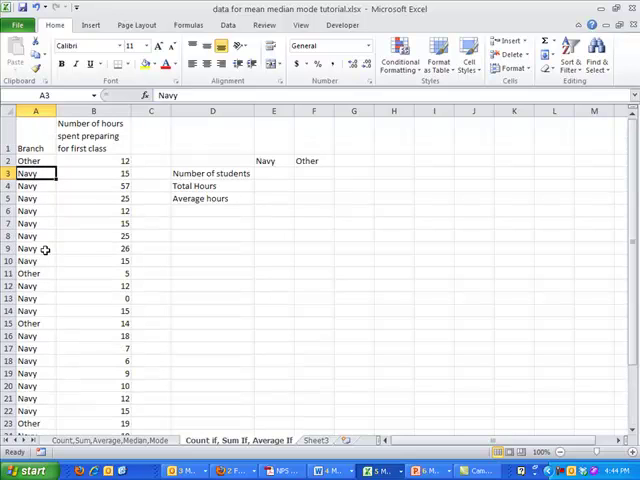
scroll("down", 3)
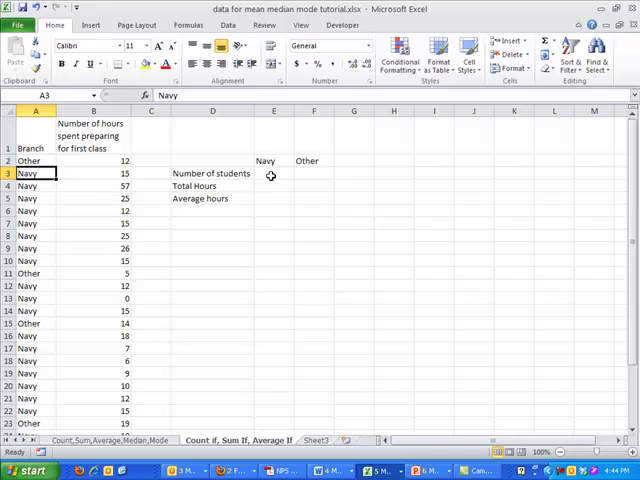
left_click(273, 173)
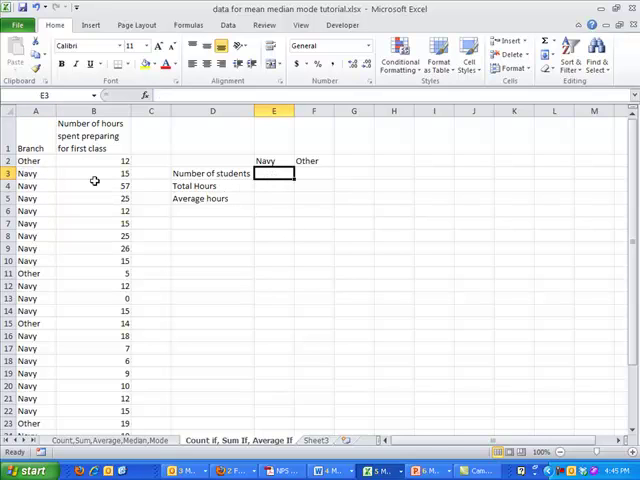
left_click(211, 173)
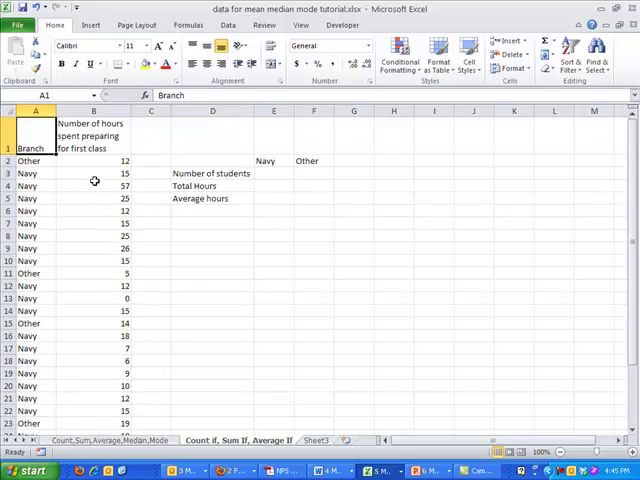
left_click(35, 161)
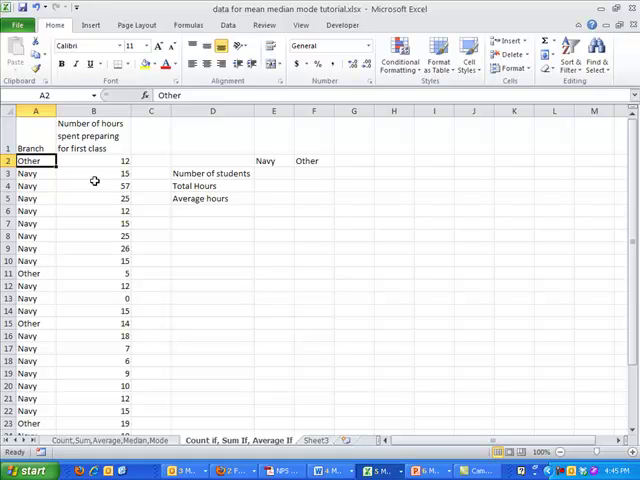
mouse_move(274, 173)
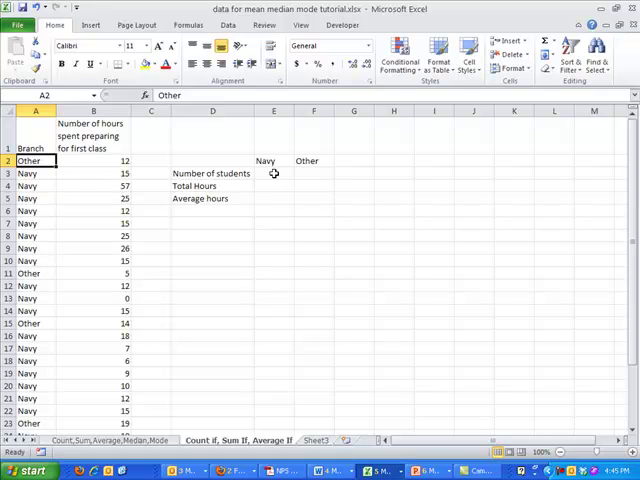
left_click(273, 173)
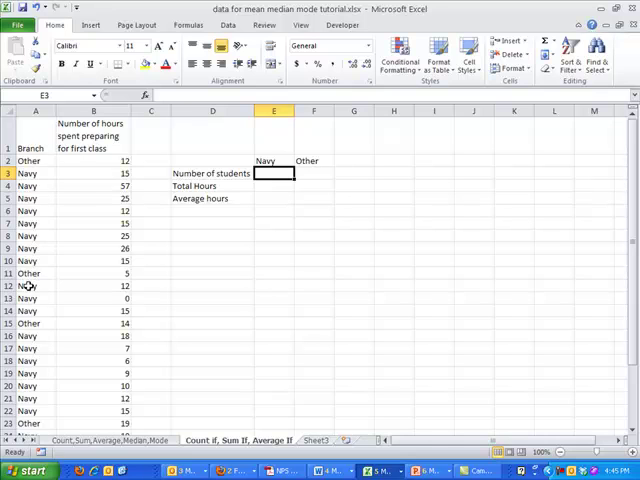
Enter =COUNTIF(A2:A31,E2) in E3 to count Navy entries, giving 24.
type("=c")
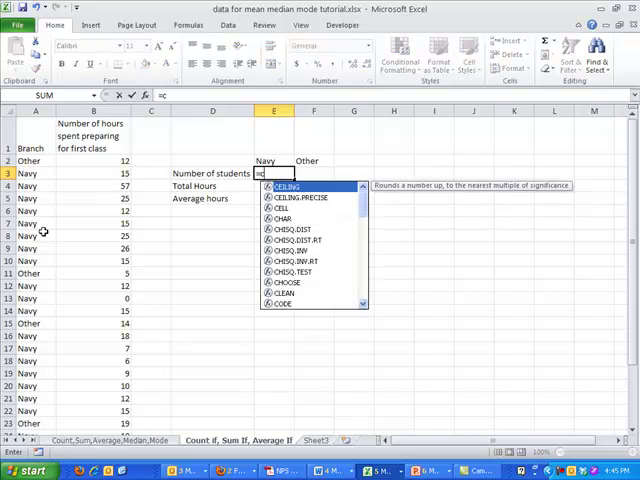
type("ount")
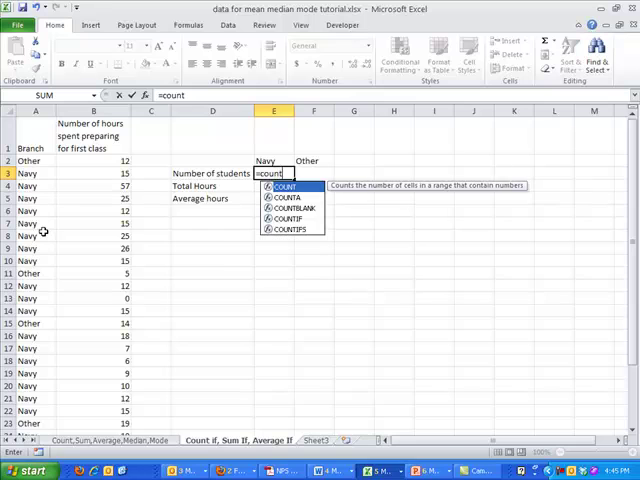
type("if")
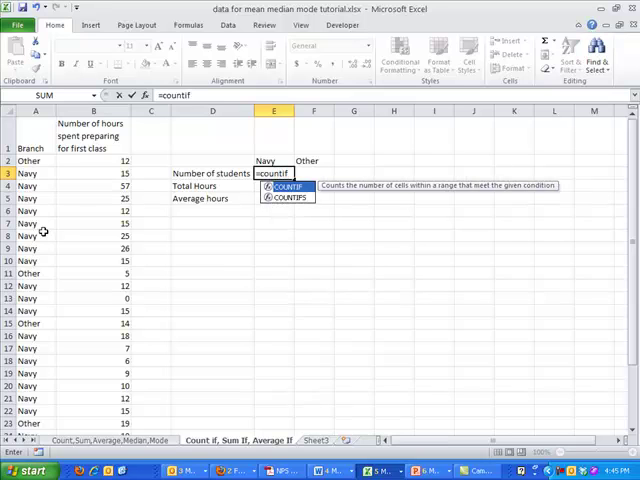
mouse_move(485, 186)
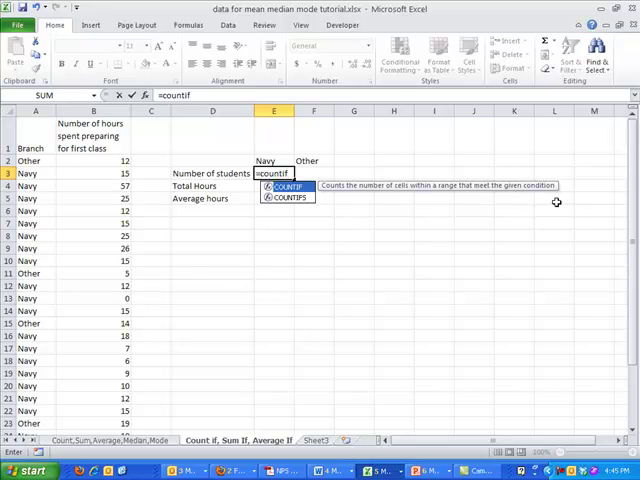
mouse_move(106, 180)
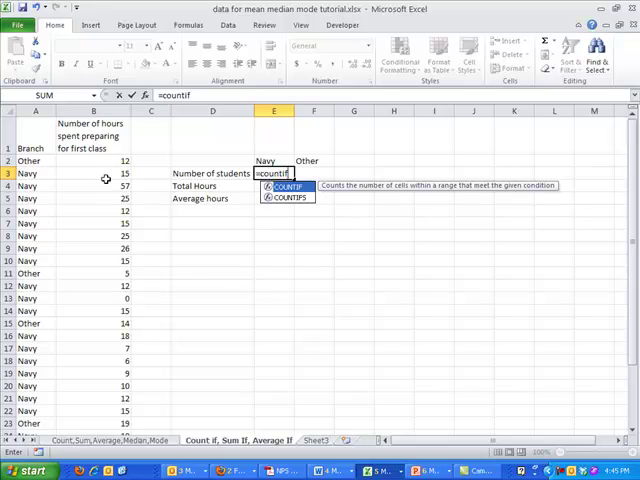
mouse_move(26, 247)
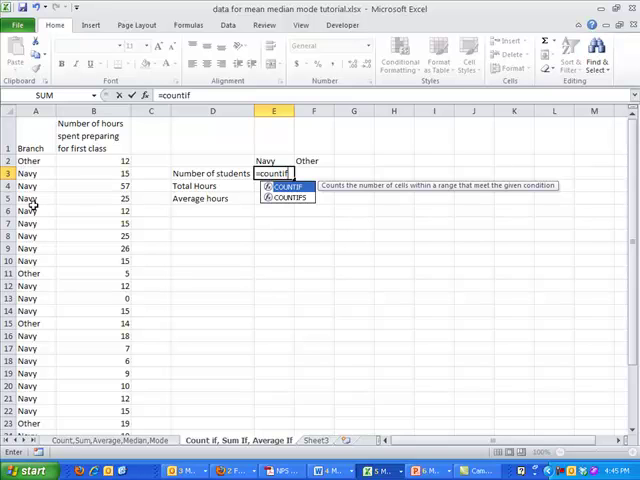
type("(A2:A31,")
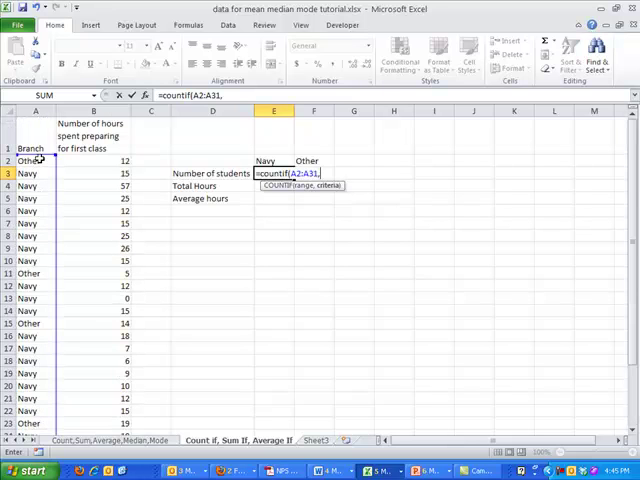
mouse_move(118, 365)
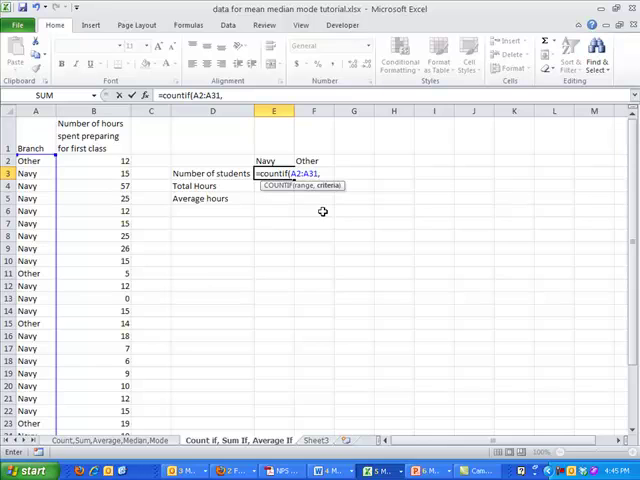
mouse_move(274, 161)
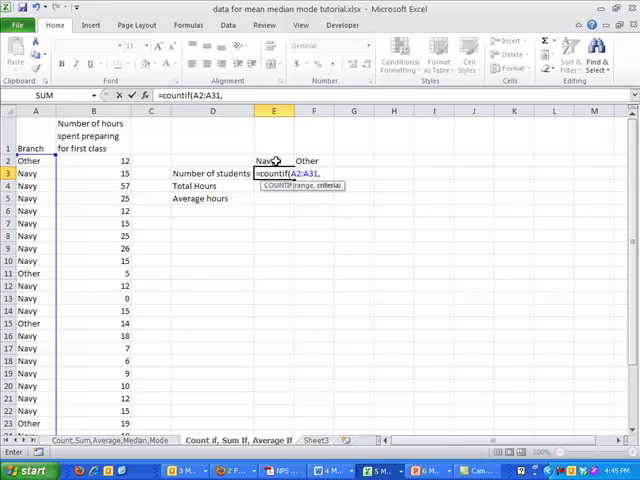
left_click(273, 161)
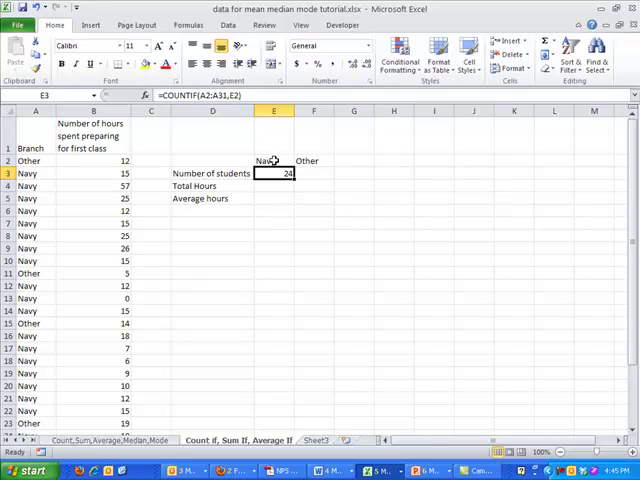
Re-enter the Navy count formula =COUNTIF(A2:A31,E2).
left_click(314, 173)
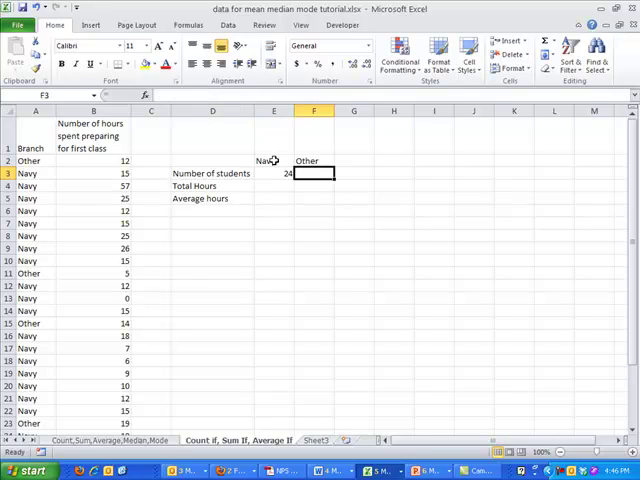
type("=COUNTIF(A2:A31,E2)")
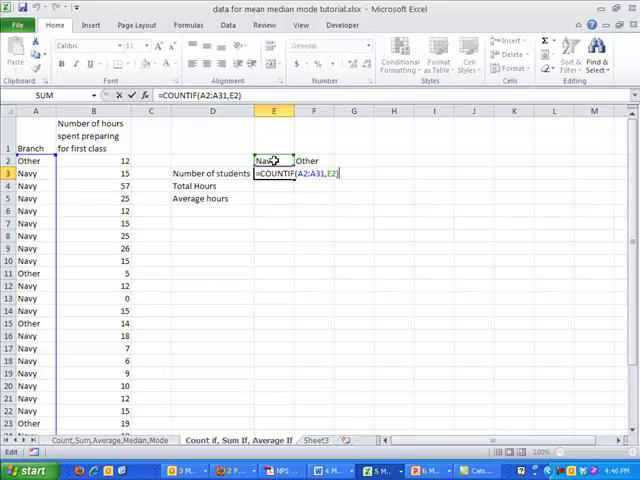
key("Enter")
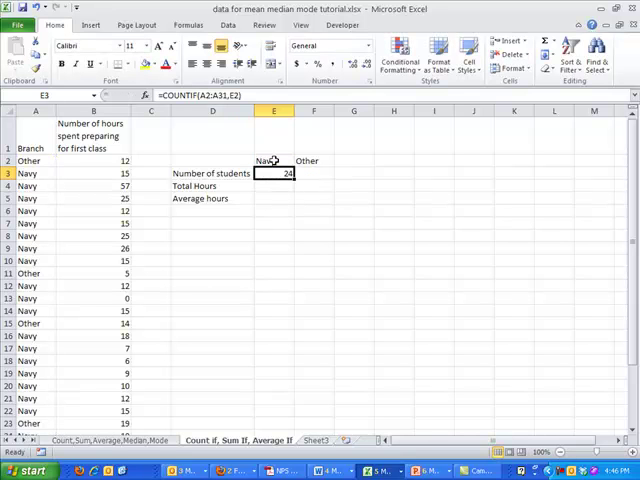
left_click(314, 173)
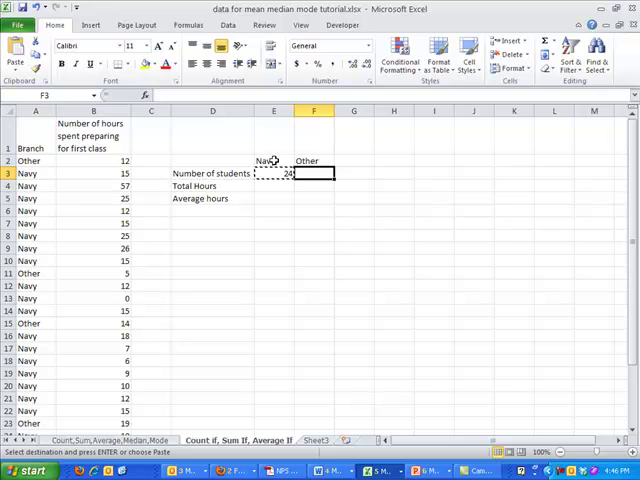
type("=COUNTIF(A2:A31,E2)")
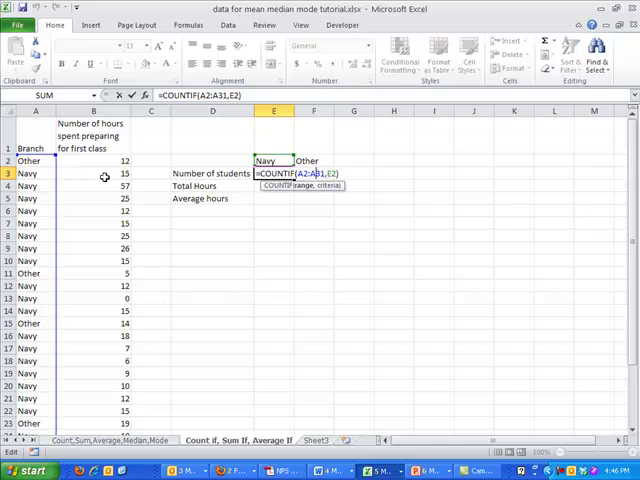
key("Enter")
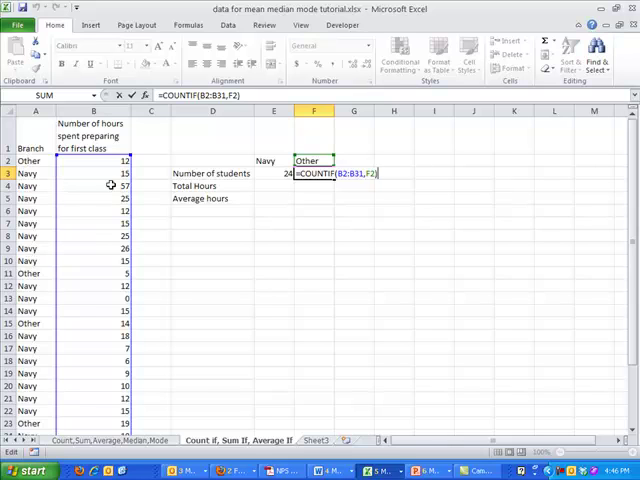
Lock the range as $A$2:$A$31 and add =COUNTIF($A$2:$A$31,F2) for Other, giving 6.
key("Enter")
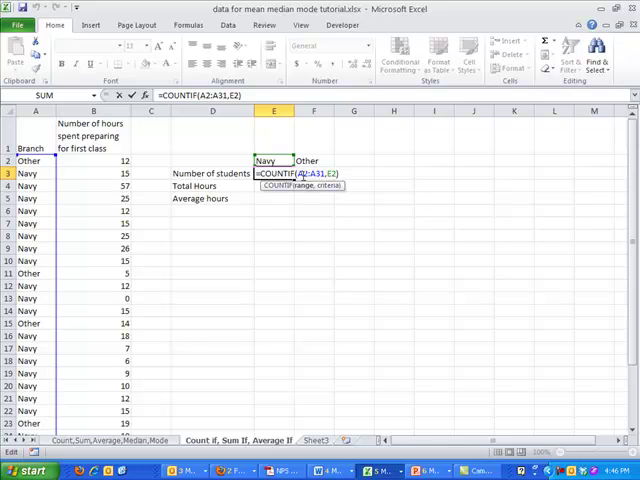
key("F4")
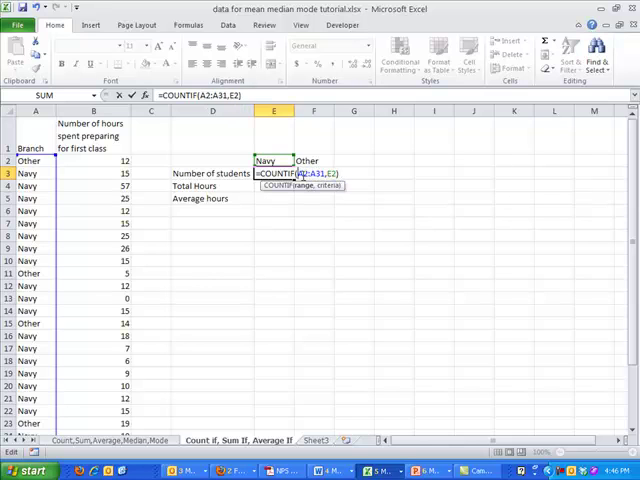
key("F4")
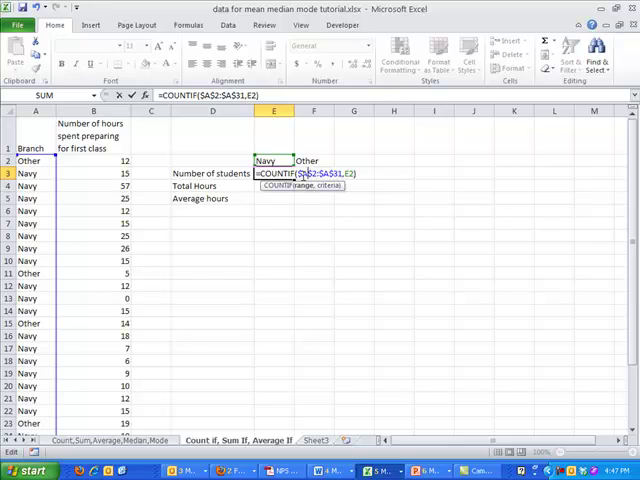
key("Enter")
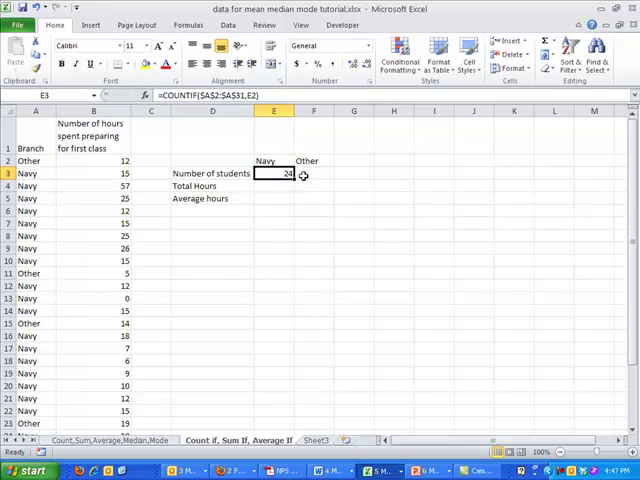
mouse_move(570, 145)
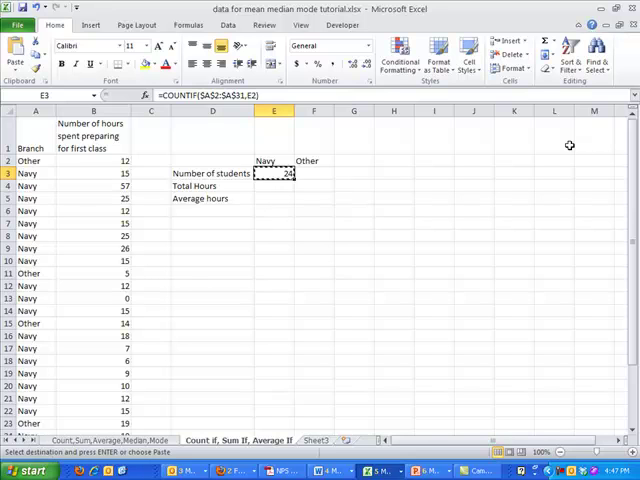
type("=COUNTIF($A$2:$A$31,F2)")
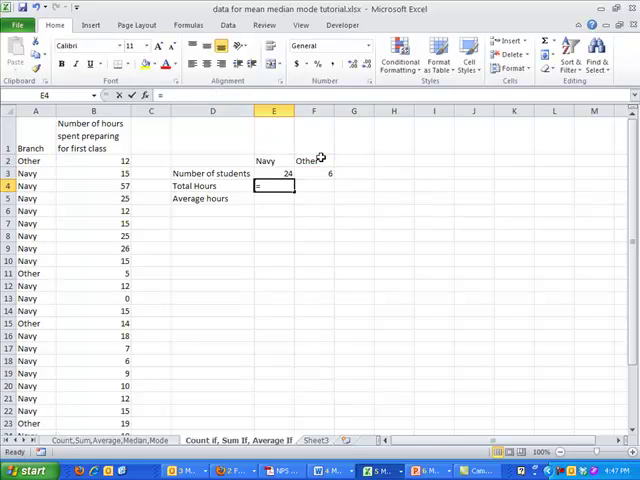
Build Navy's Total Hours SUMIF over the Branch range with the Navy heading E2 as criterion.
type("=sumif(")
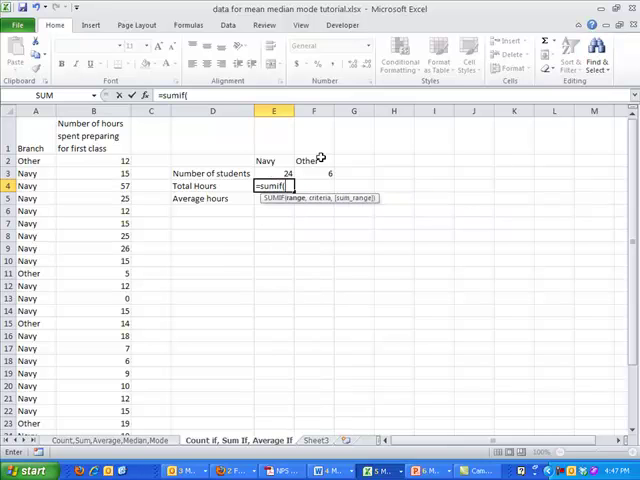
mouse_move(274, 161)
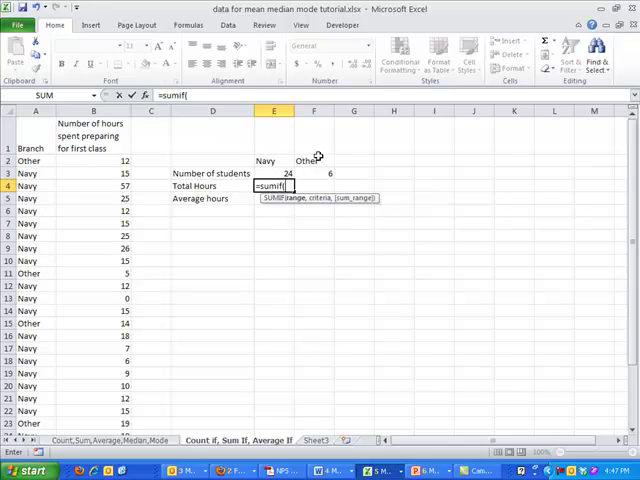
mouse_move(320, 162)
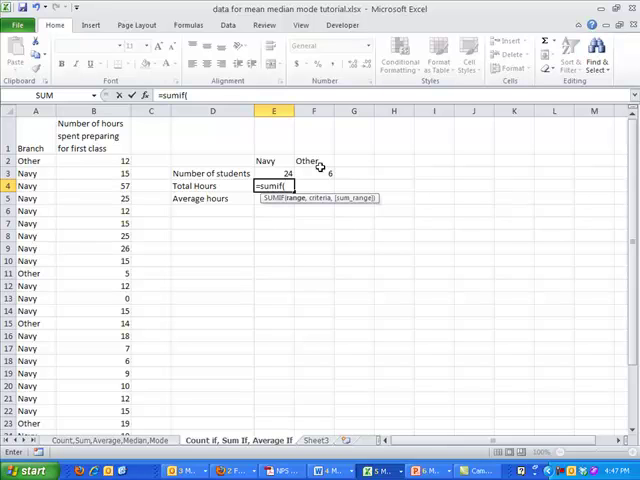
mouse_move(297, 202)
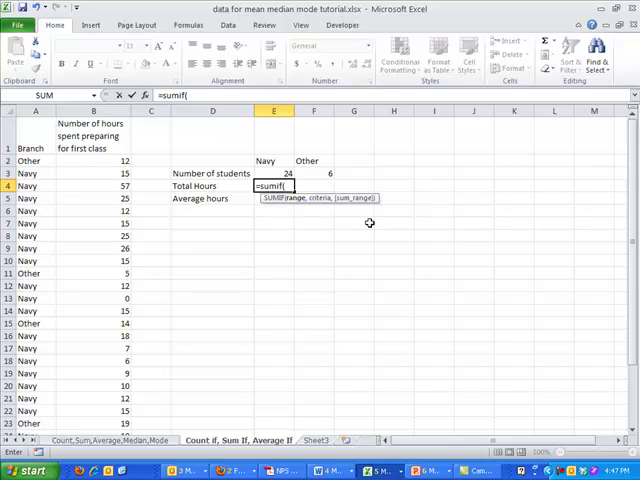
mouse_move(358, 197)
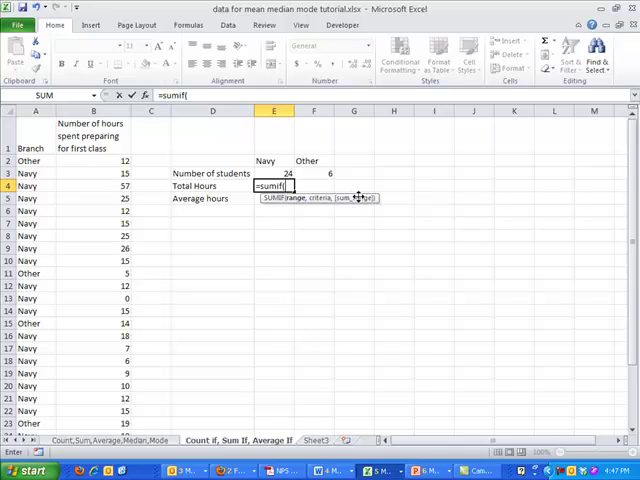
mouse_move(328, 200)
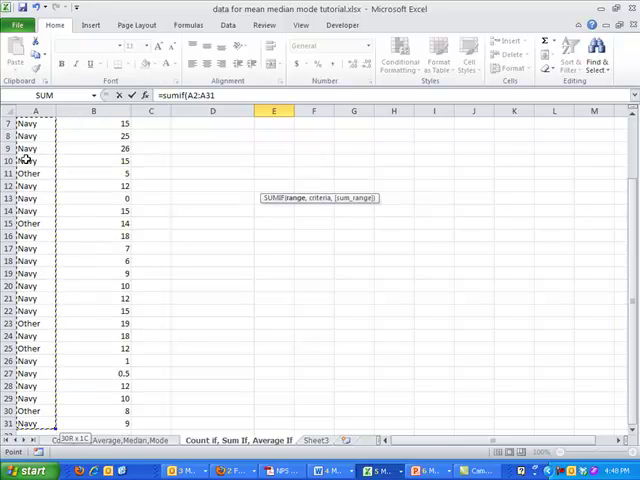
type(",")
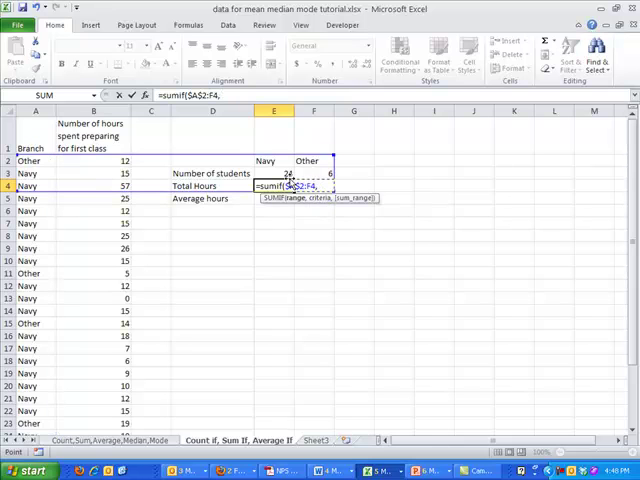
key("Enter")
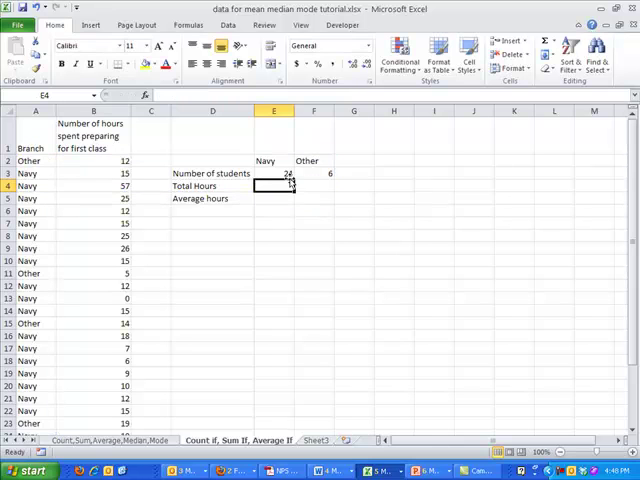
type("=sumif(")
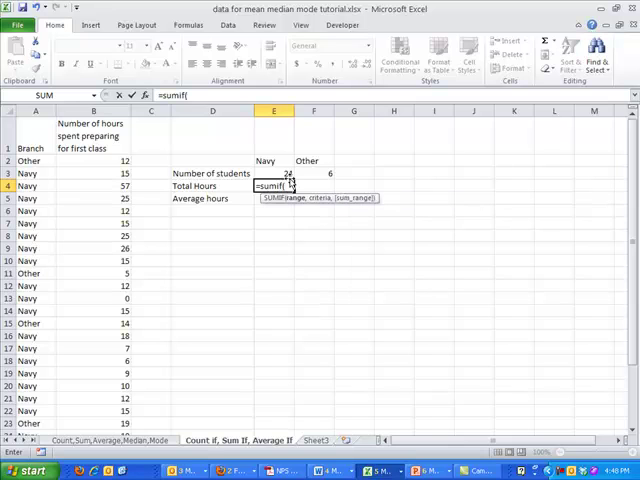
left_click(33, 160)
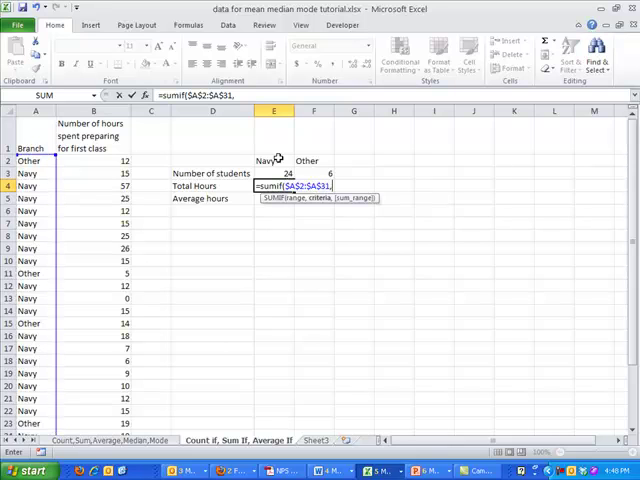
left_click(272, 161)
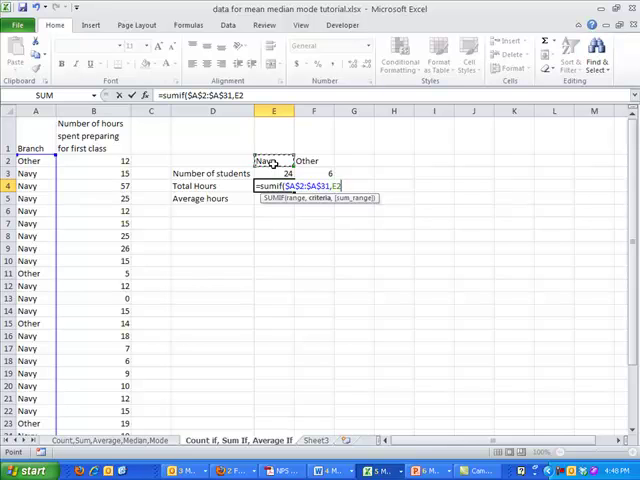
type(",B2:B31)")
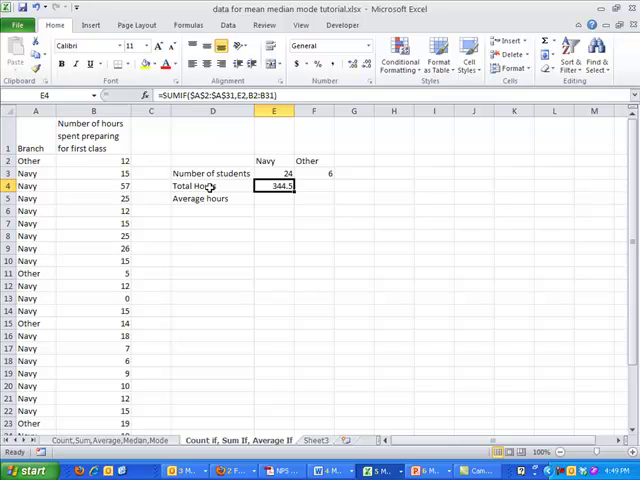
Lock B2:B31 in the Navy SUMIF and copy it to F4, giving 70.
double_click(273, 185)
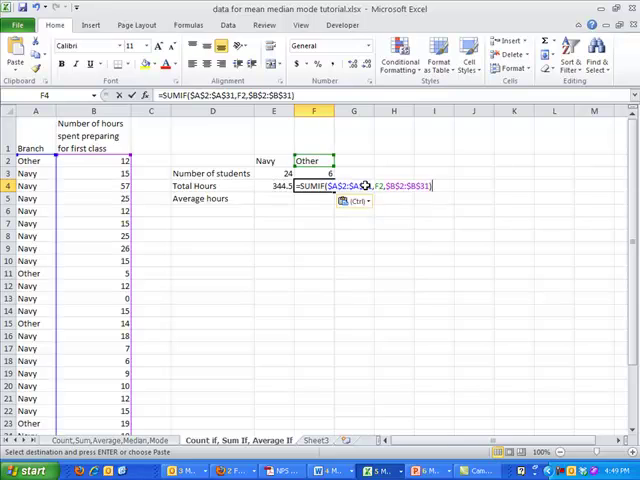
key("Enter")
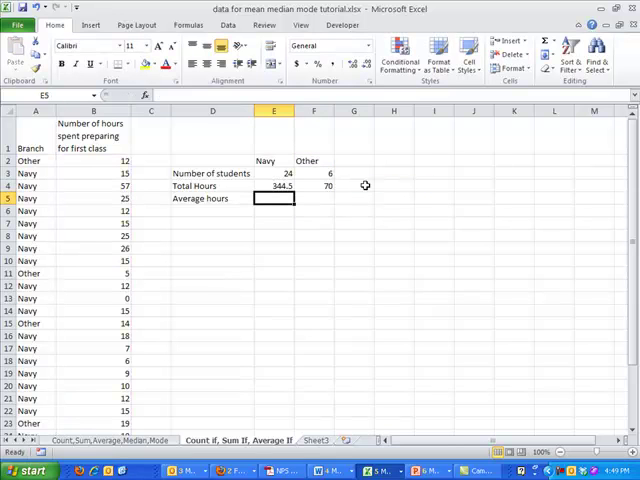
Build an AVERAGEIF in E5 with locked range A2:A31 and criteria E2.
type("=aver")
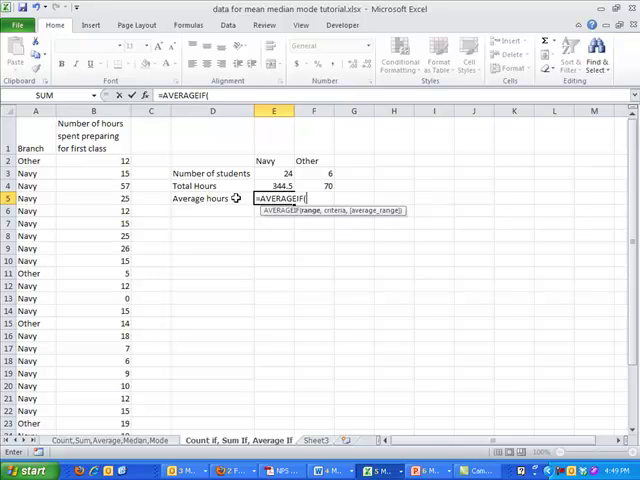
left_click(30, 162)
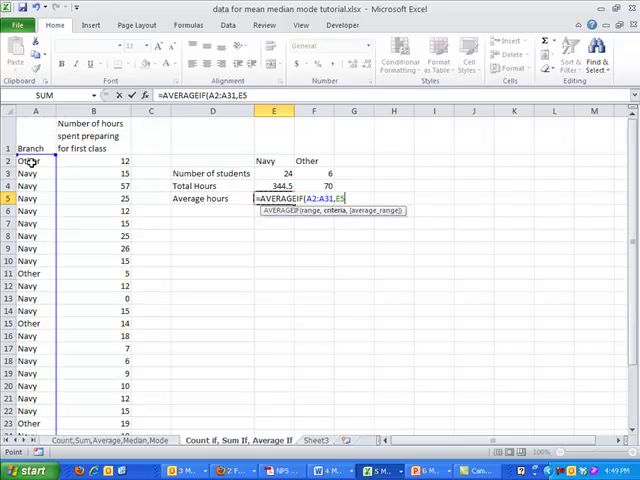
key("F4")
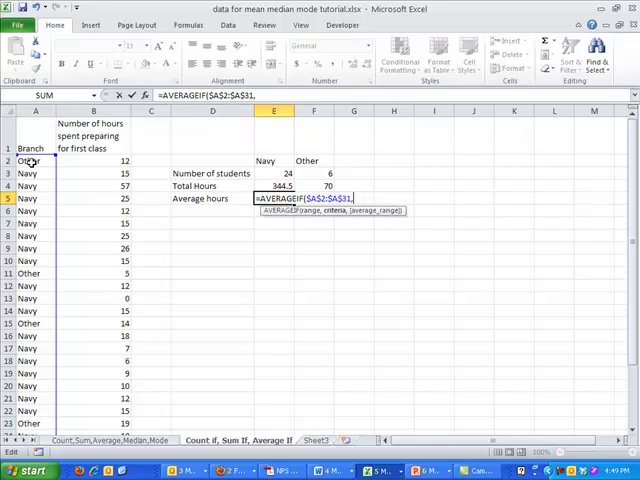
left_click(272, 160)
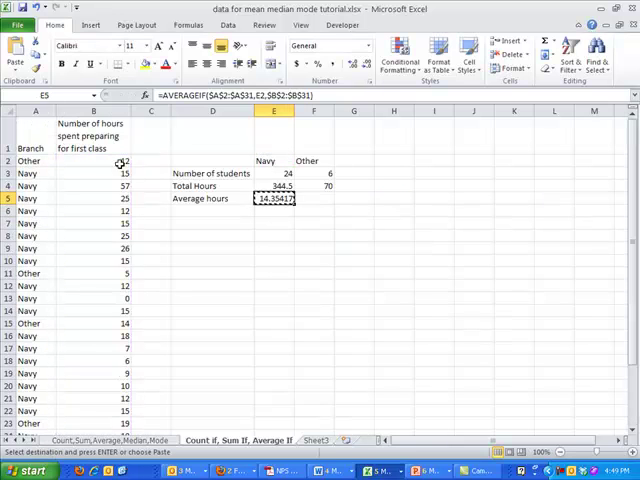
Copy the average formula to Other and check both results (14.35417, 11.66667).
left_click(313, 198)
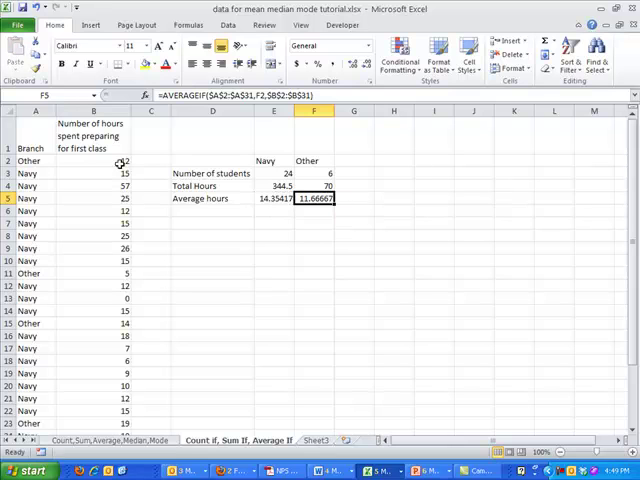
left_click(272, 198)
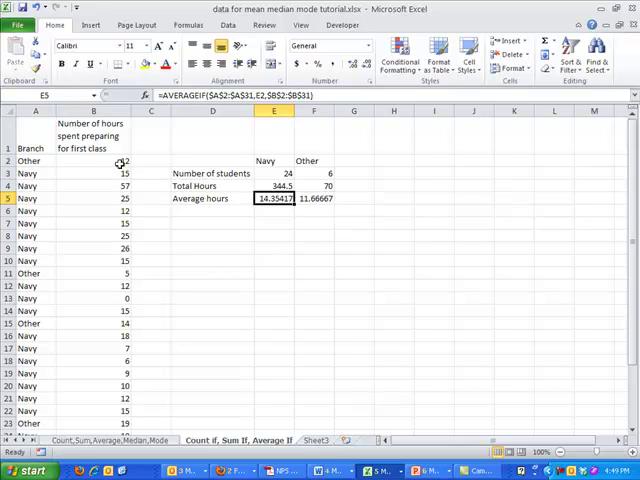
left_click(314, 198)
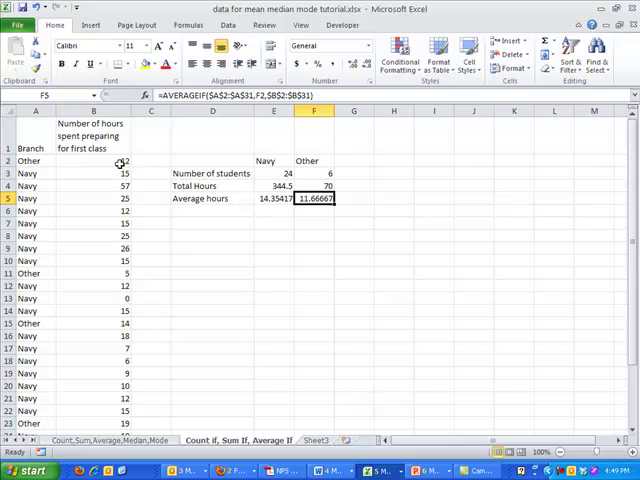